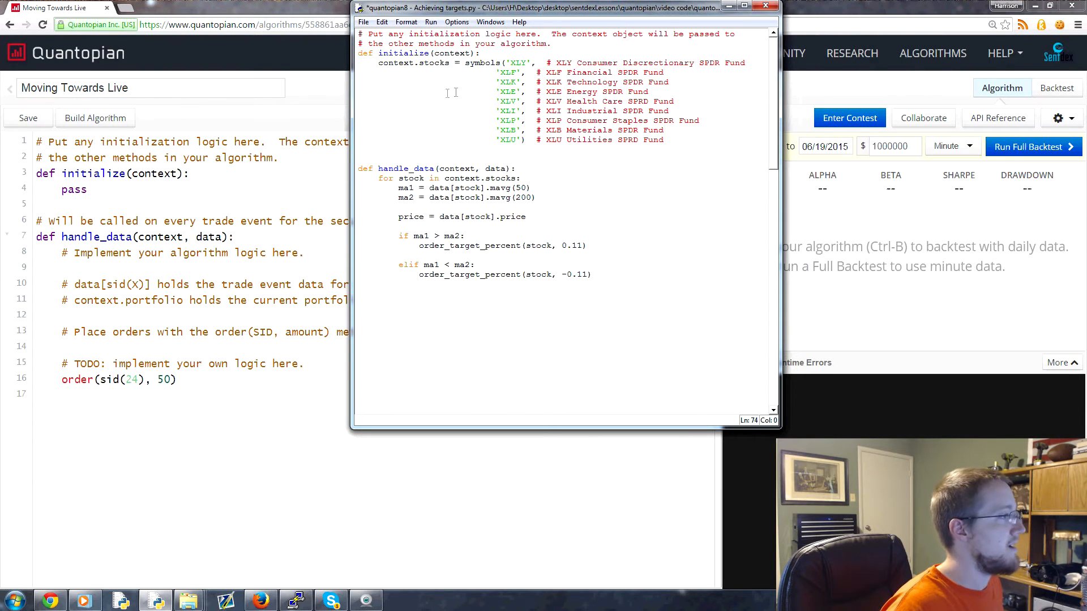
Select all the moving-average algorithm code in IDLE and copy it
{"action": "key", "text": "ctrl+a"}
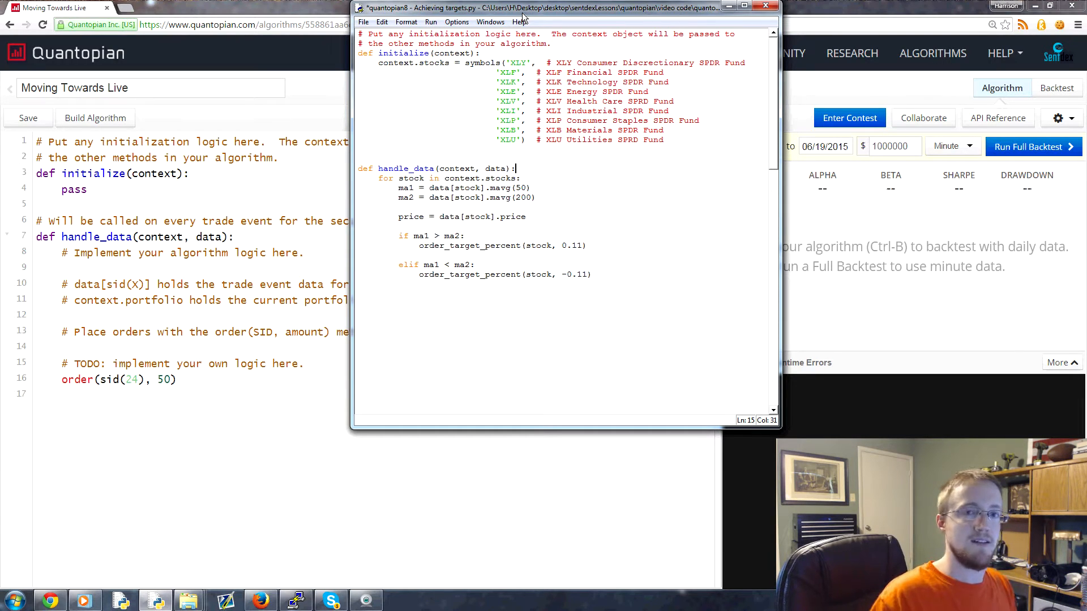
{"action": "mouse_move", "coordinate": [595, 262]}
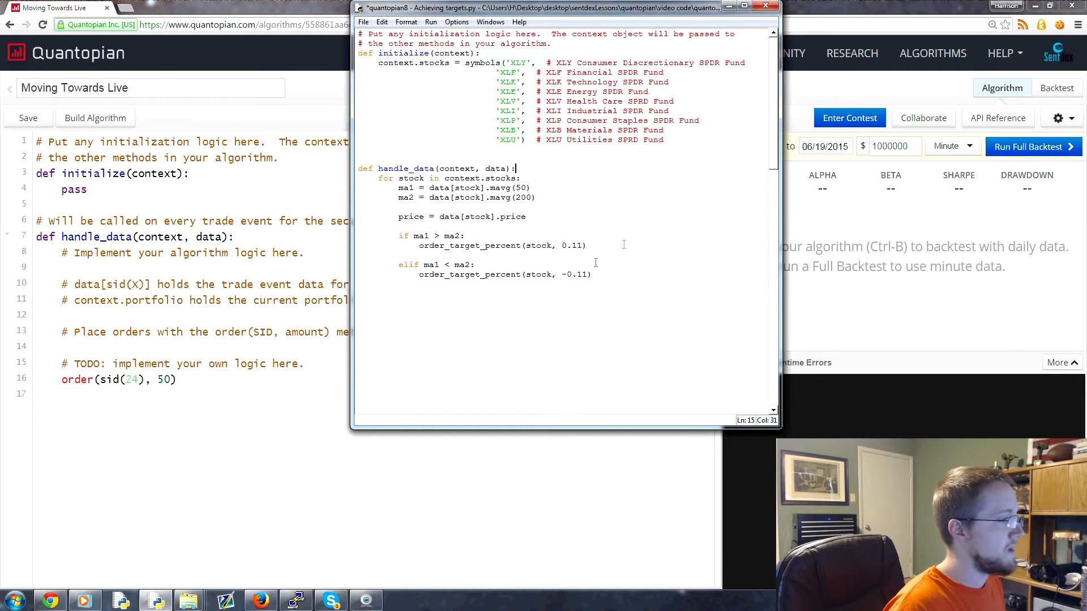
{"action": "mouse_move", "coordinate": [603, 278]}
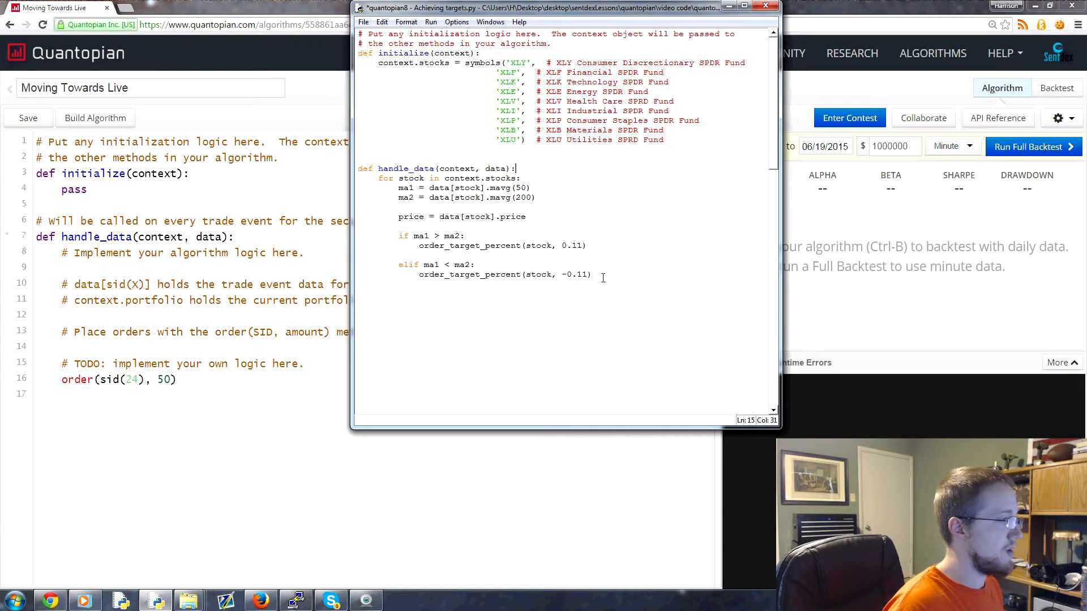
{"action": "key", "text": "ctrl+a"}
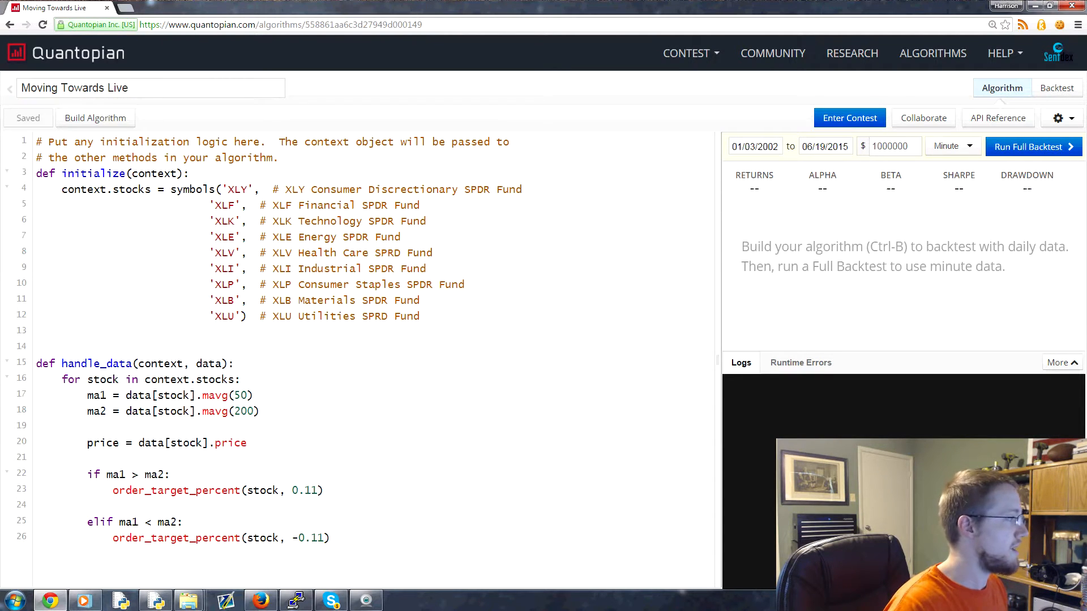
{"action": "left_click", "coordinate": [951, 146]}
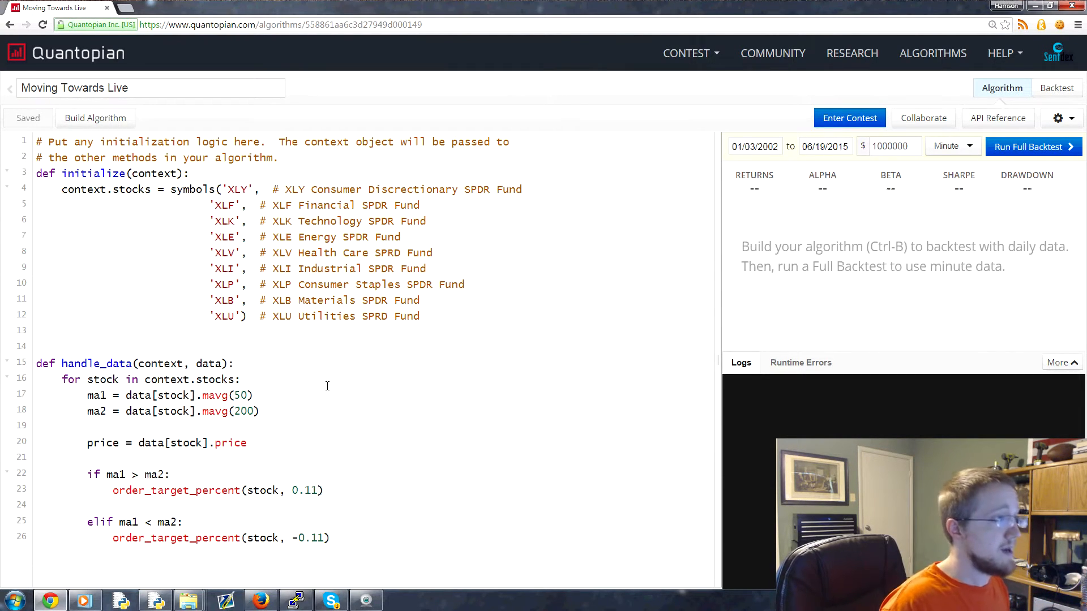
{"action": "mouse_move", "coordinate": [322, 352]}
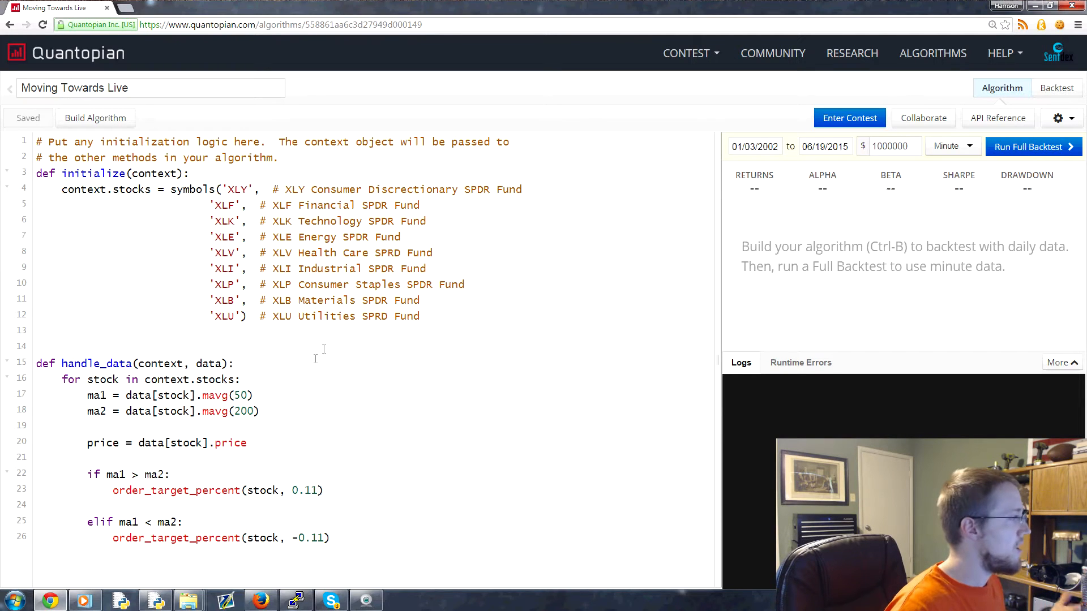
{"action": "left_click", "coordinate": [422, 316]}
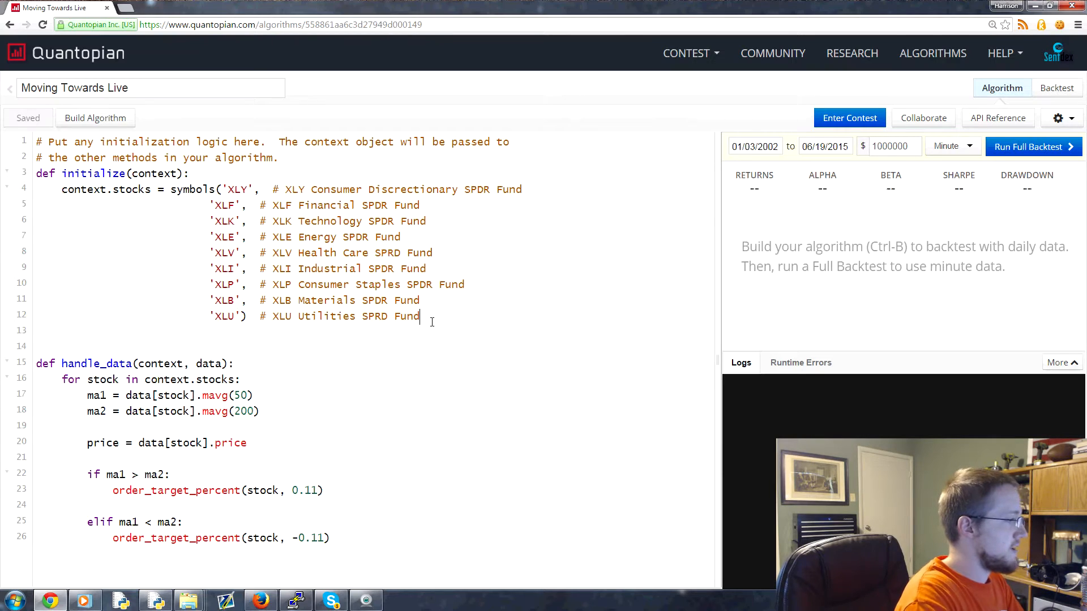
Start a schedule_function call for rebalance inside initialize
{"action": "type", "text": "schedule"}
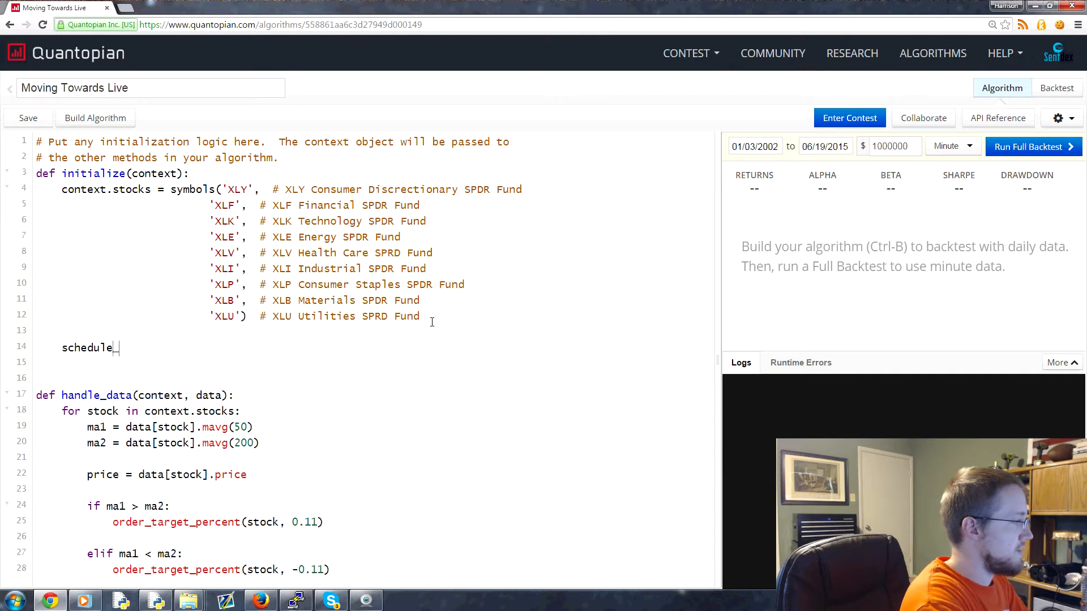
{"action": "type", "text": "_function(re"}
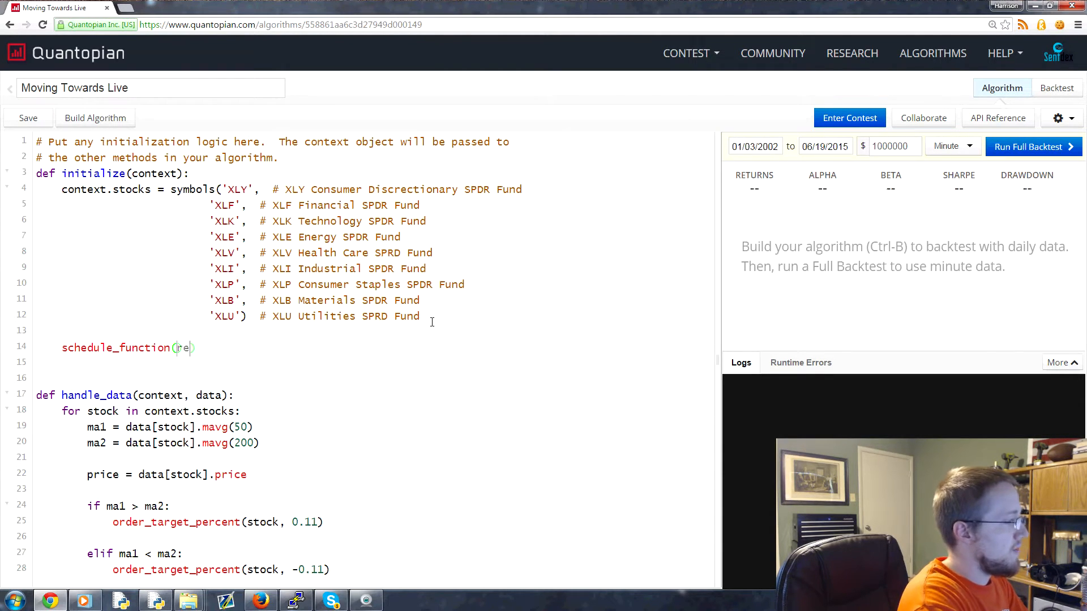
{"action": "type", "text": "balance"}
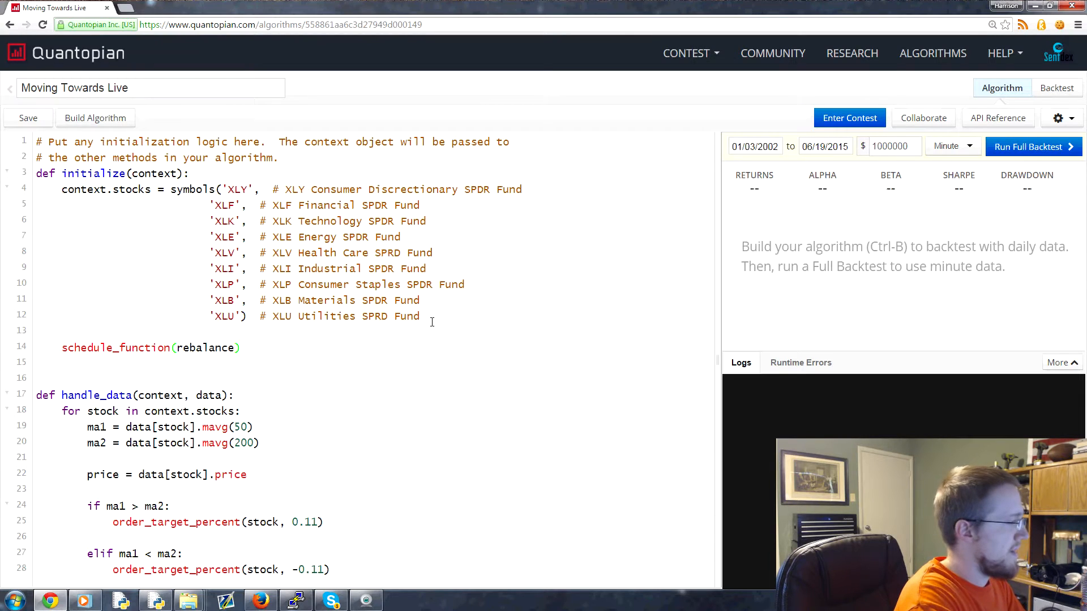
{"action": "type", "text": ","}
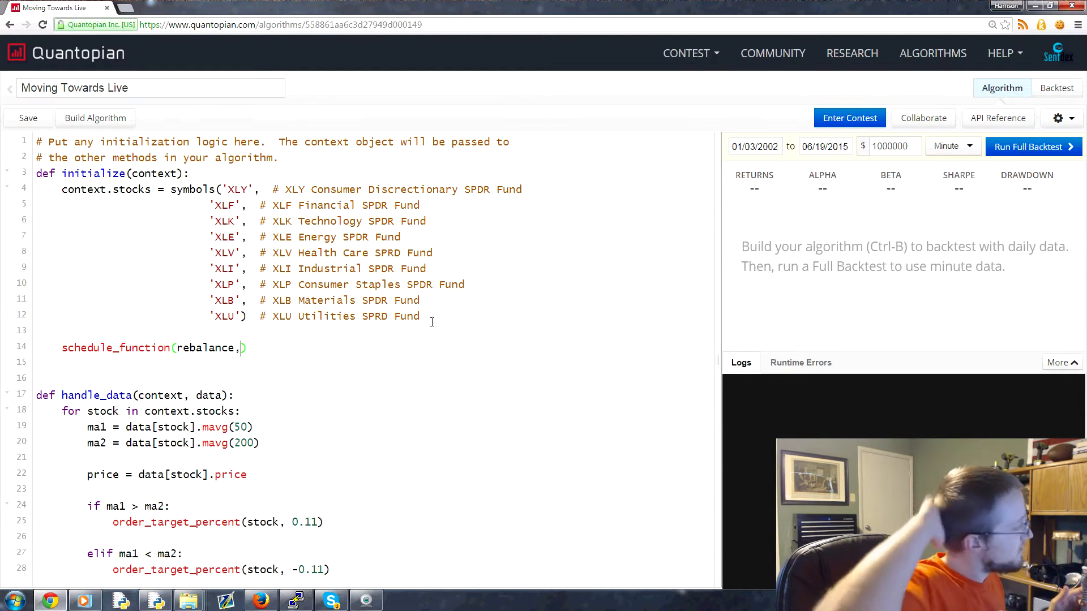
{"action": "left_click", "coordinate": [28, 118]}
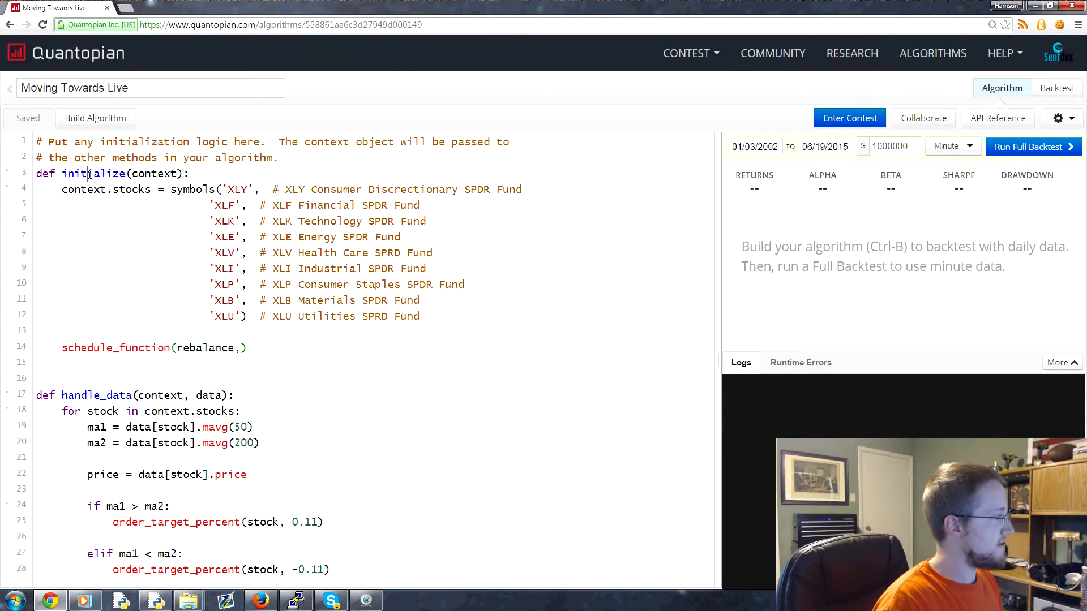
{"action": "double_click", "coordinate": [96, 395]}
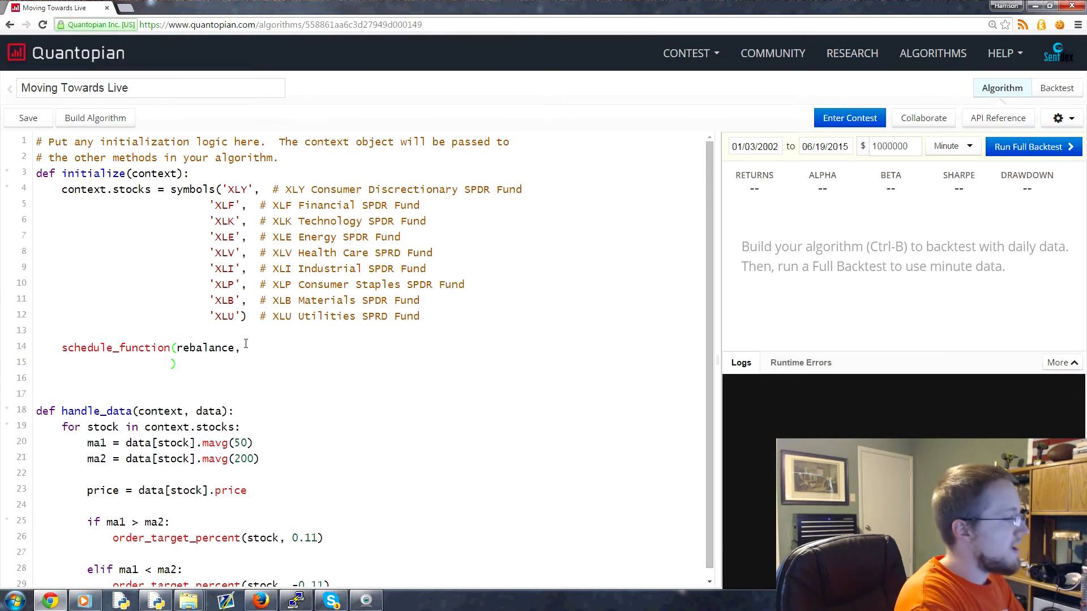
Give the call an every_day date rule and a market_open time rule
{"action": "type", "text": "date_rule"}
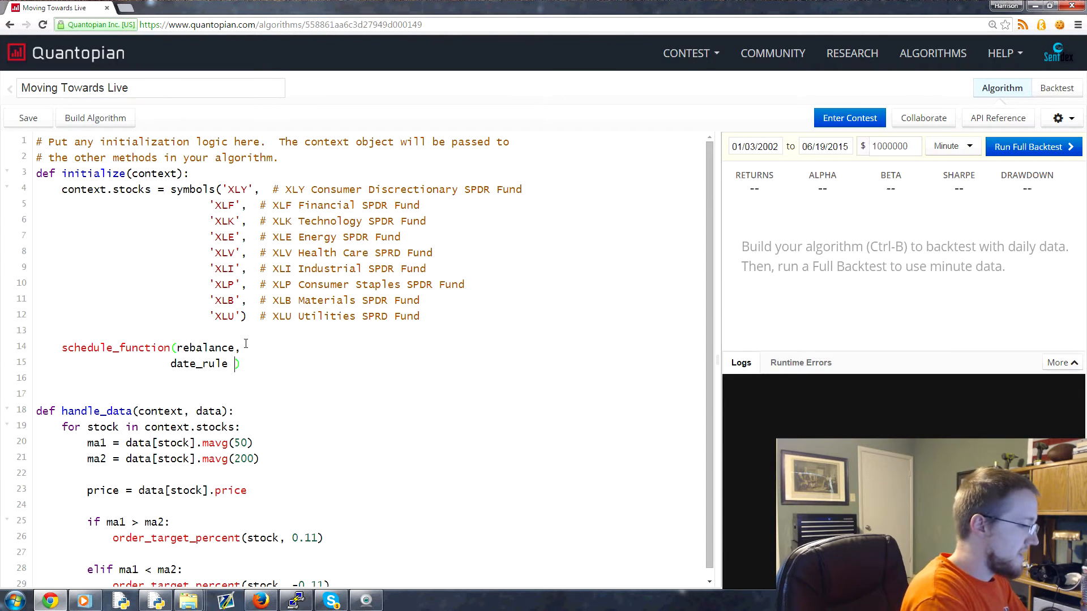
{"action": "type", "text": "= date_rules"}
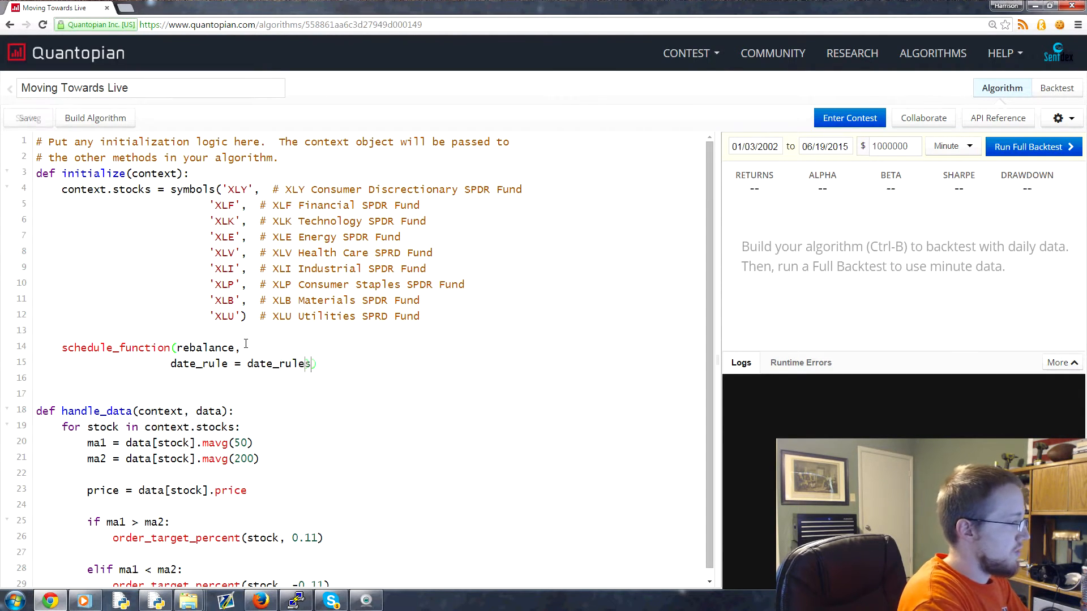
{"action": "type", "text": "."}
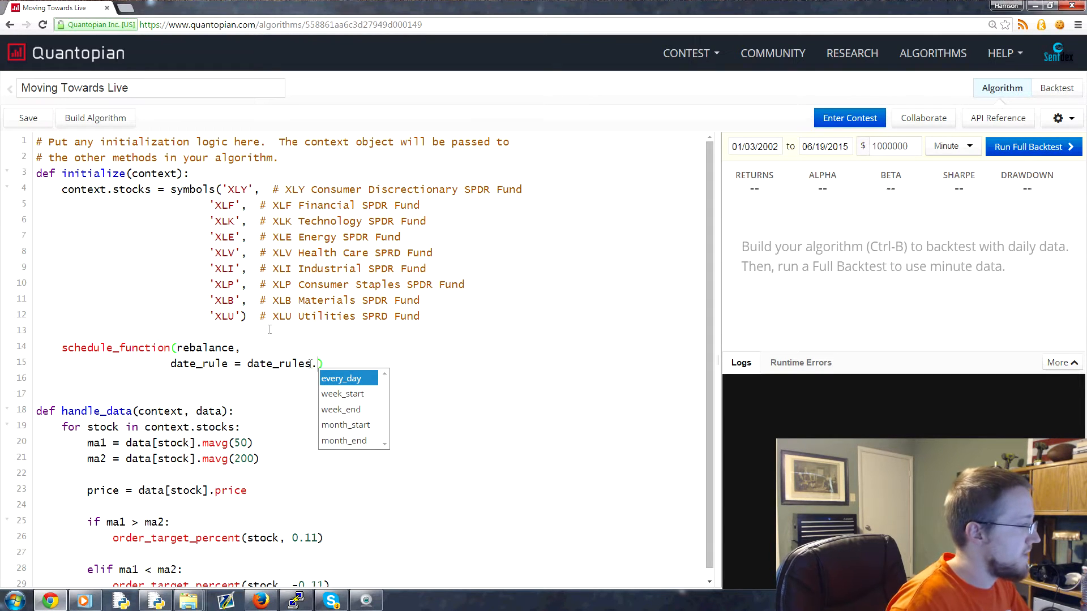
{"action": "left_click", "coordinate": [340, 377]}
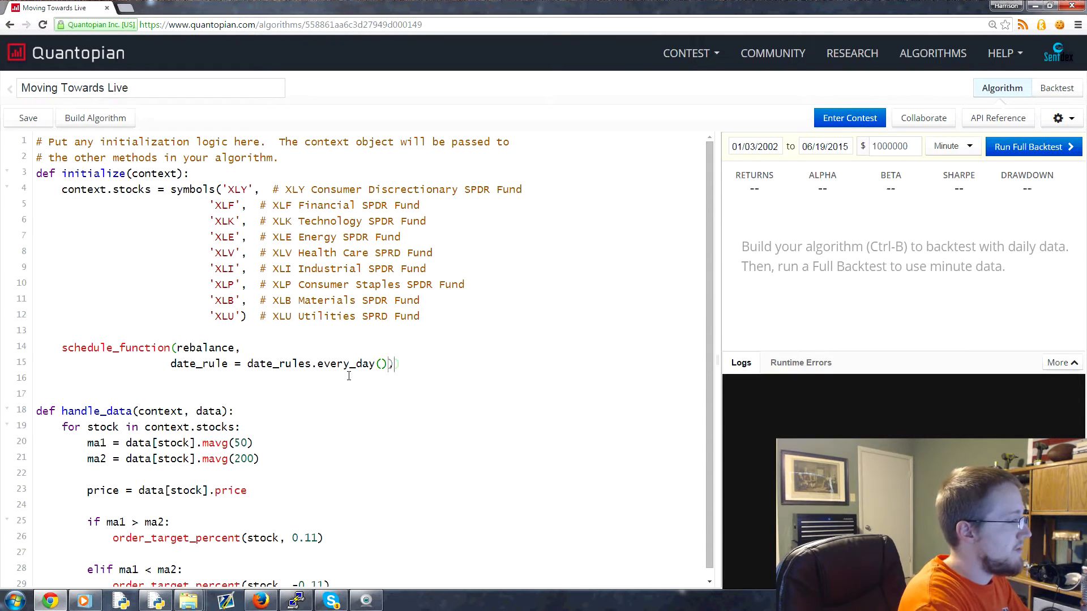
{"action": "type", "text": ","}
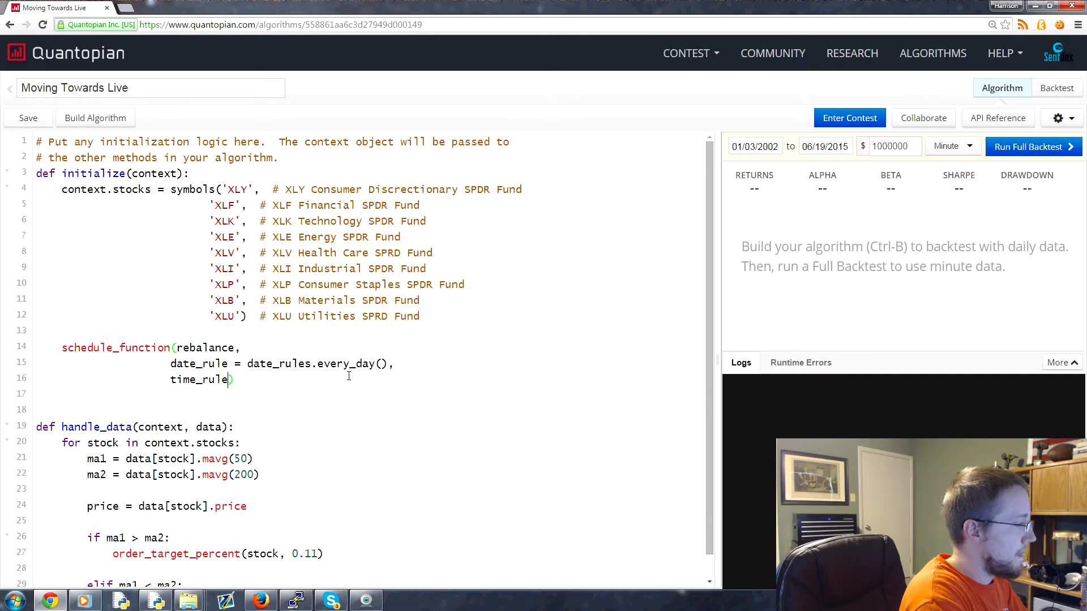
{"action": "type", "text": "= time"}
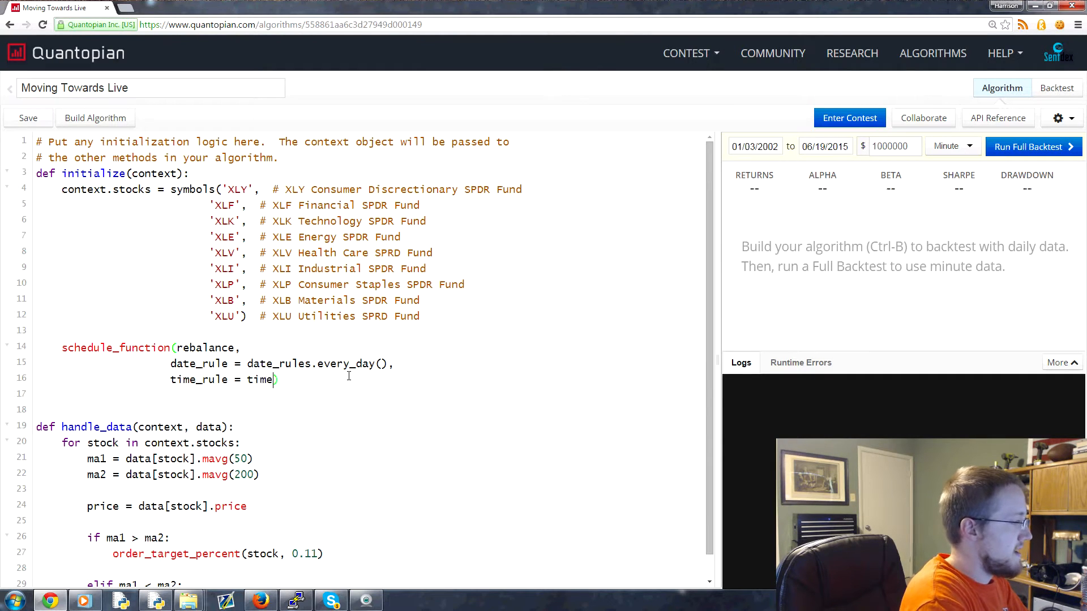
{"action": "type", "text": "_rules."}
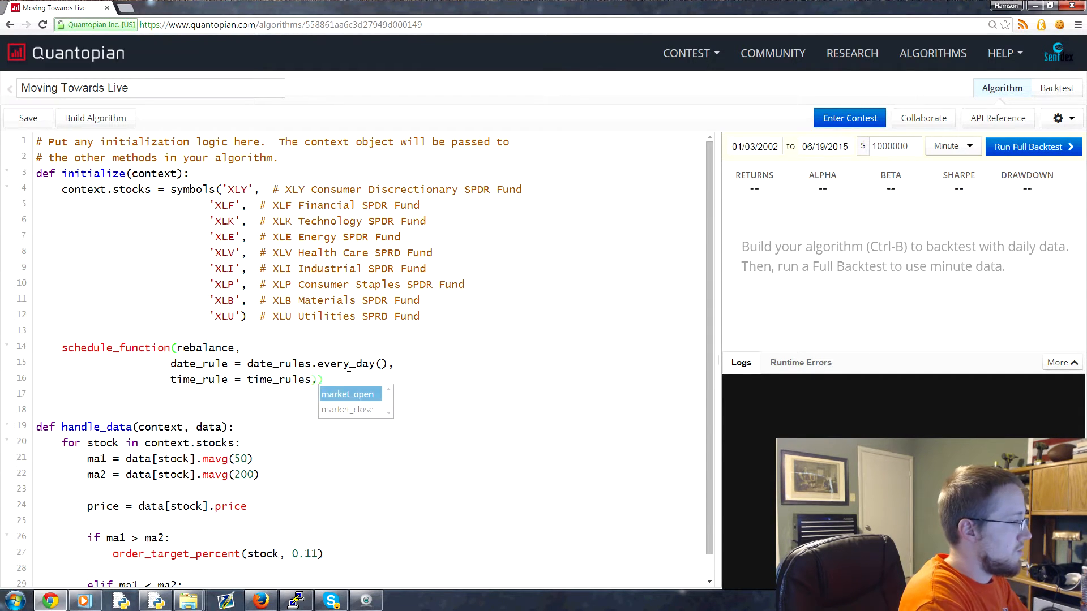
{"action": "left_click", "coordinate": [348, 394]}
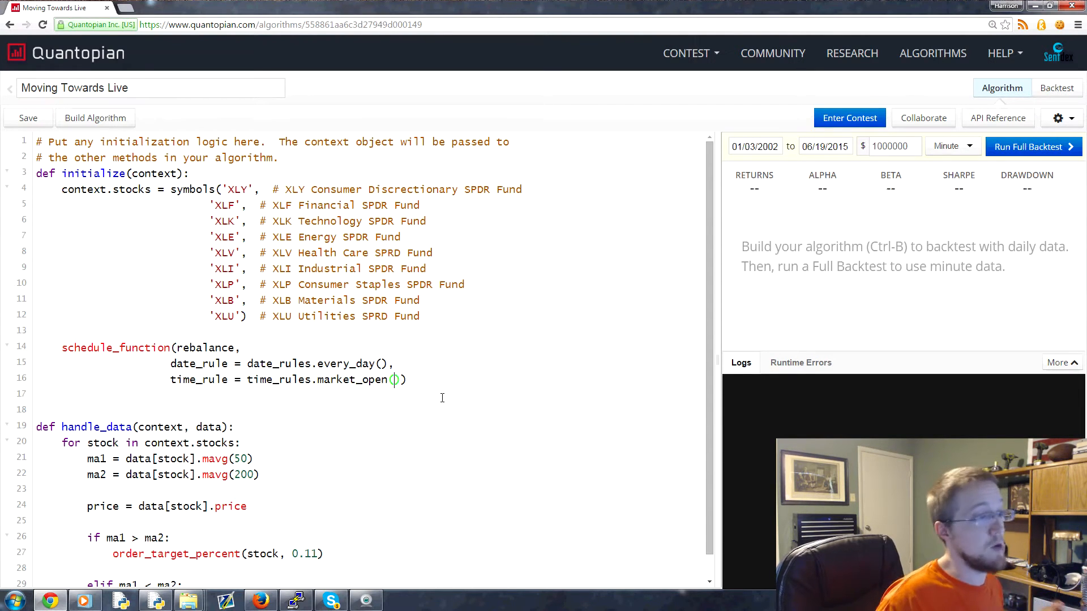
{"action": "left_click", "coordinate": [28, 118]}
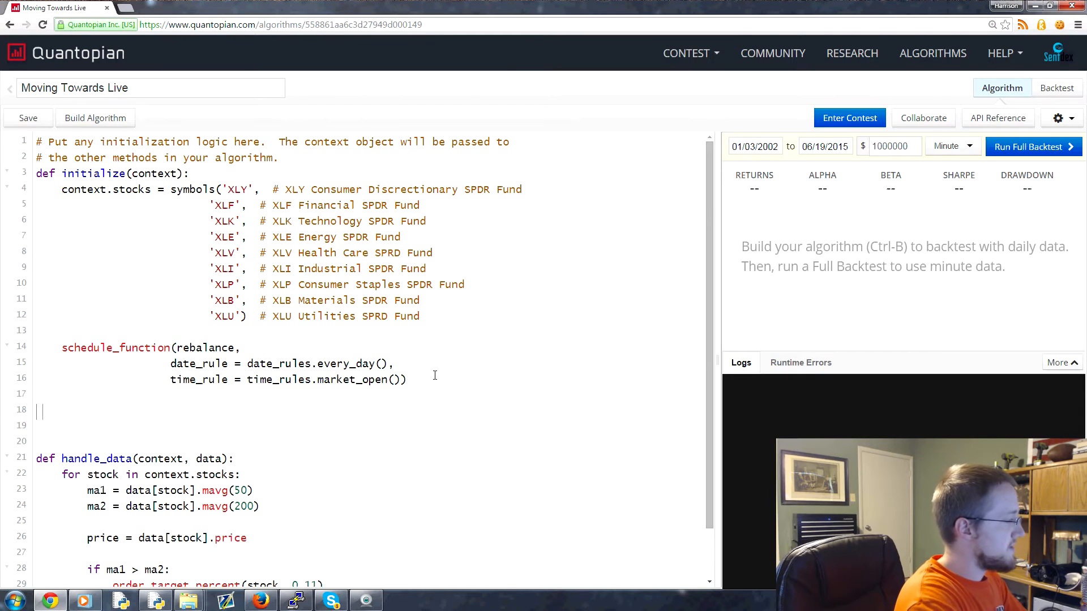
Define rebalance(context, data) and select the trading loop in handle_data to move
{"action": "type", "text": "def rebalance(context"}
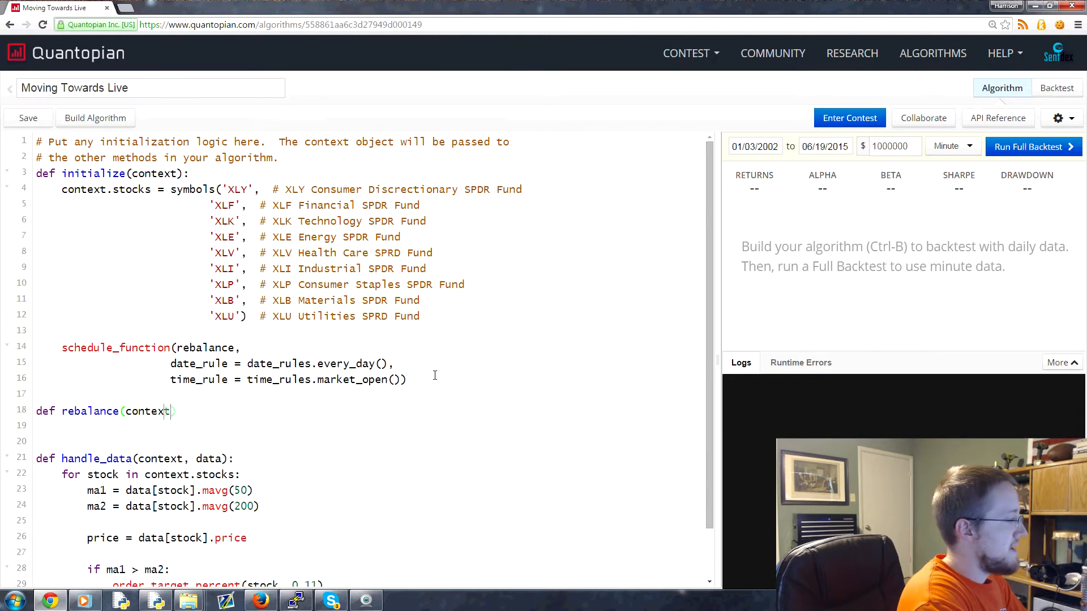
{"action": "type", "text": ", data"}
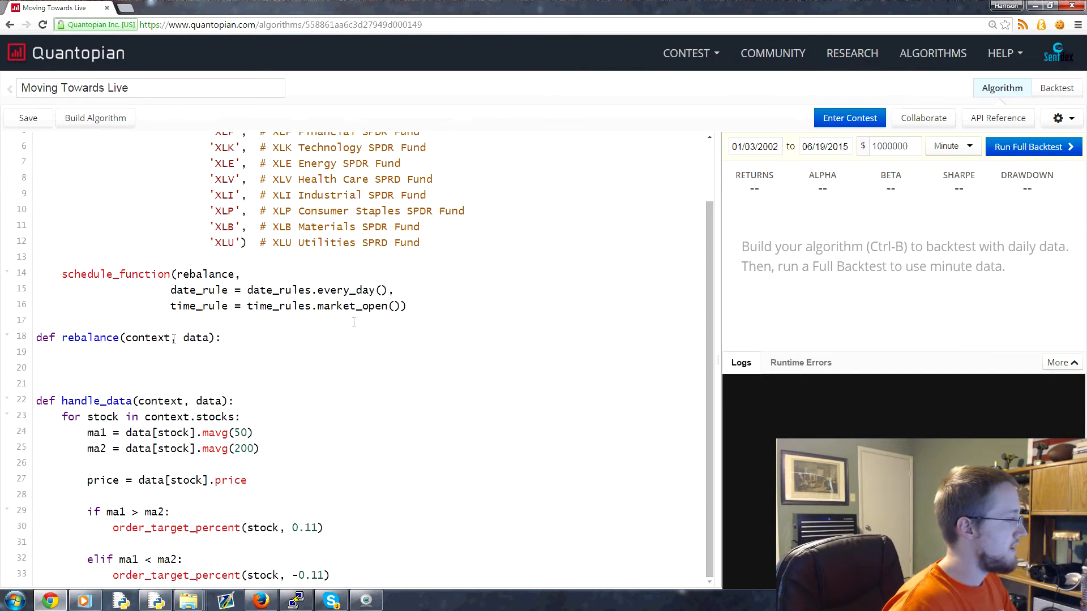
{"action": "left_click_drag", "start_coordinate": [62, 417], "coordinate": [330, 575]}
{"action": "type", "text": "pass"}
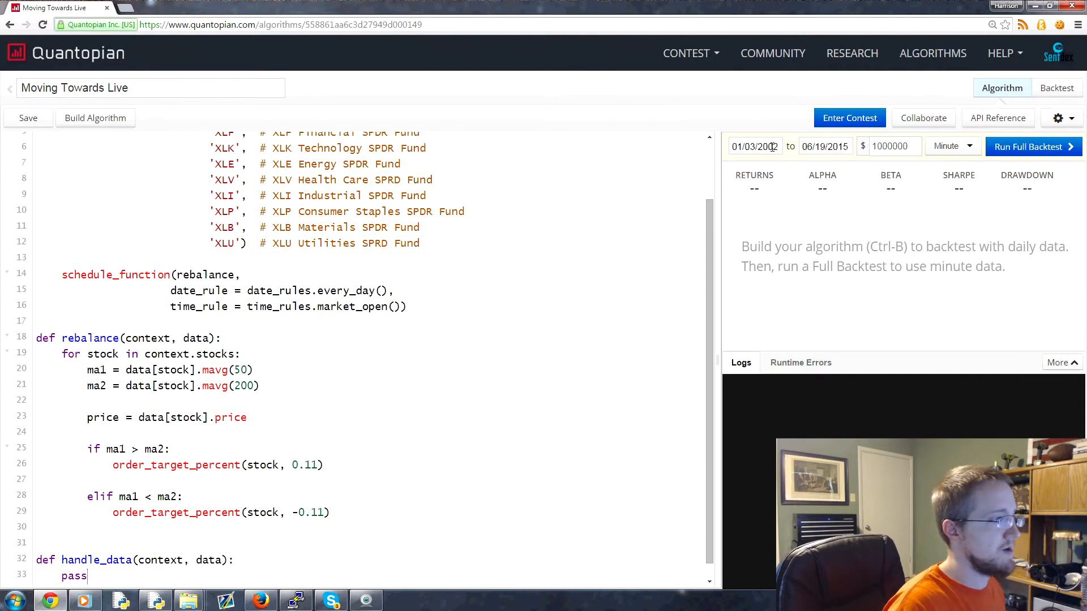
Set the backtest start date to 06/03/2015 and build the algorithm
{"action": "left_click", "coordinate": [754, 146]}
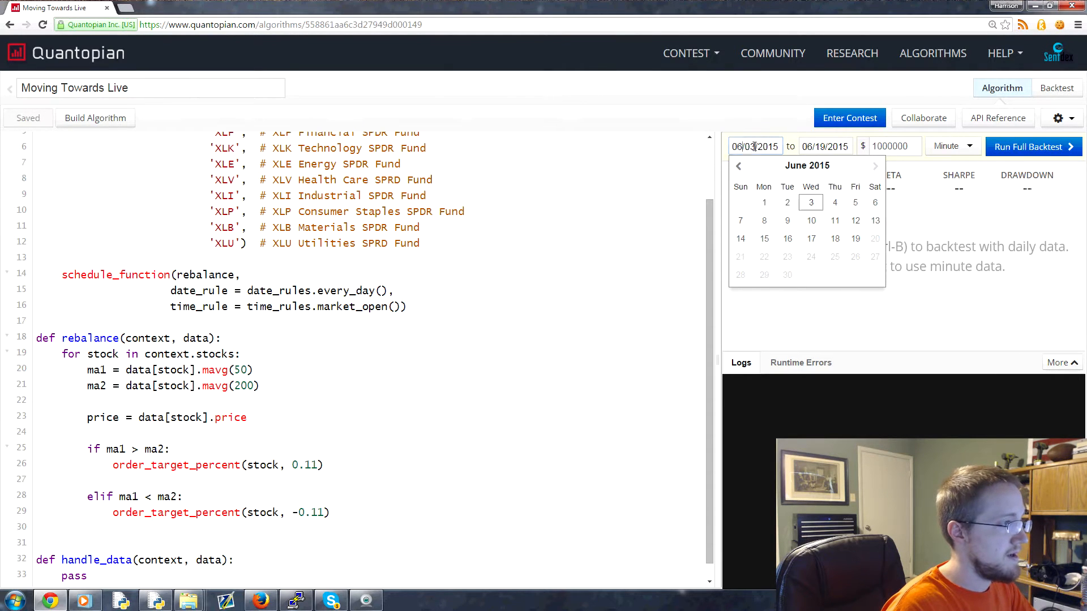
{"action": "left_click", "coordinate": [95, 118]}
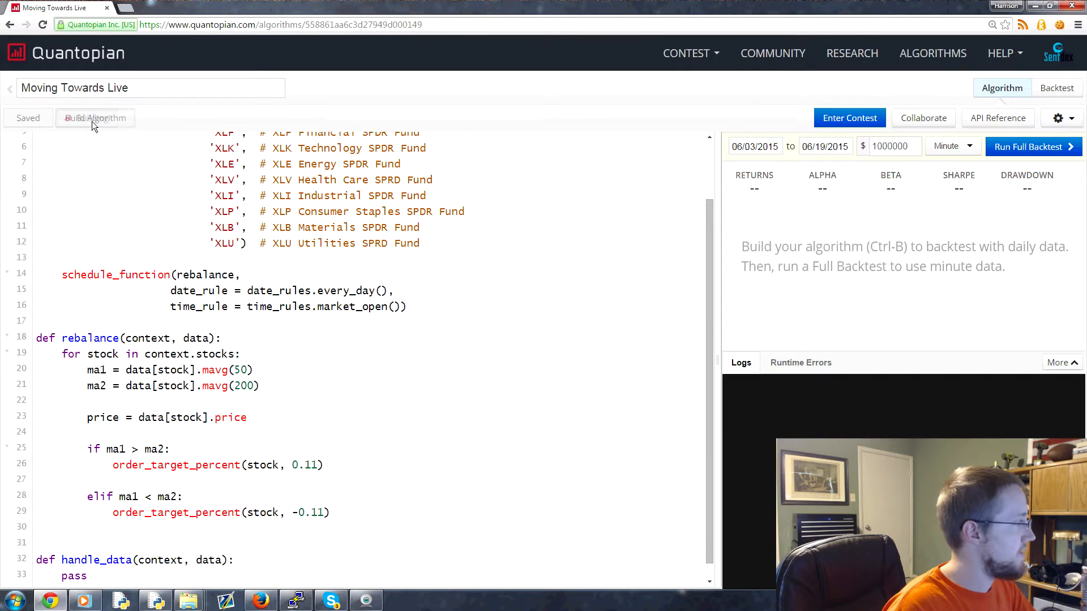
{"action": "left_click", "coordinate": [96, 118]}
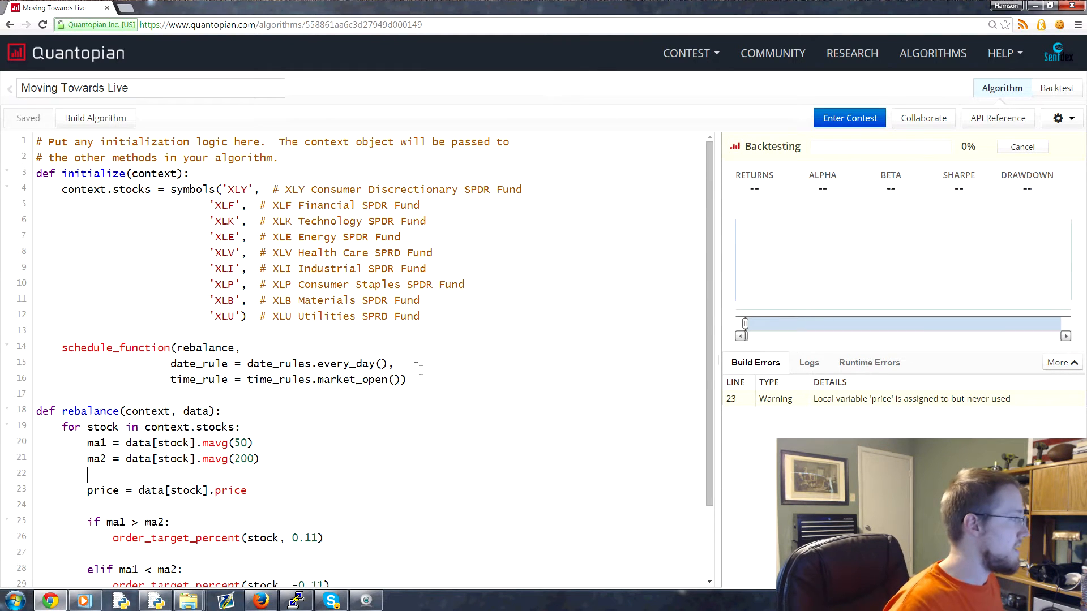
Add a context.features = {} line to initialize and save the algorithm
{"action": "left_click_drag", "start_coordinate": [62, 173], "coordinate": [407, 380]}
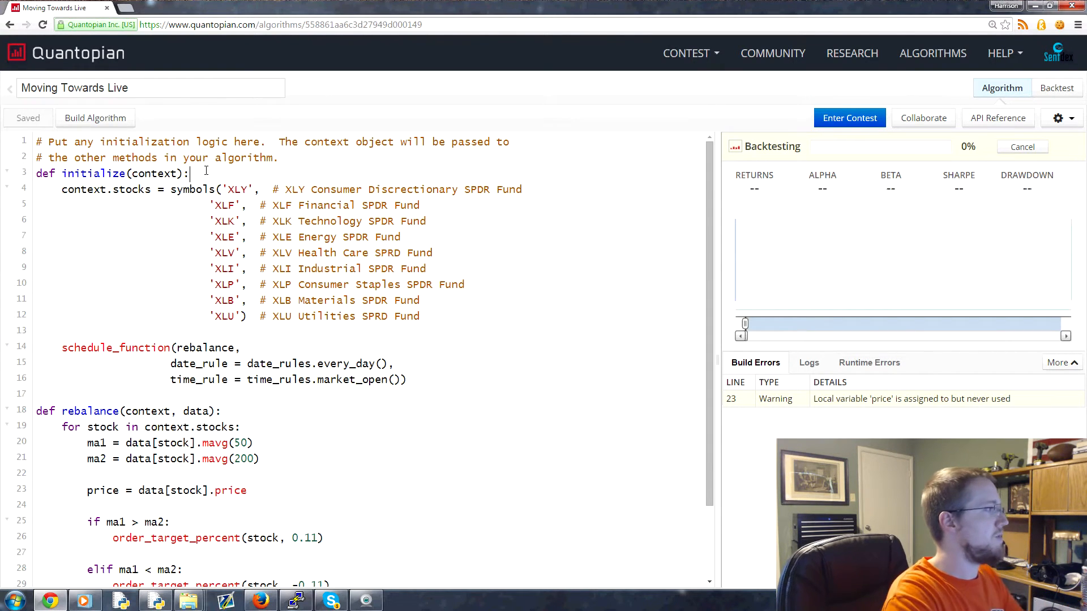
{"action": "type", "text": "contextst"}
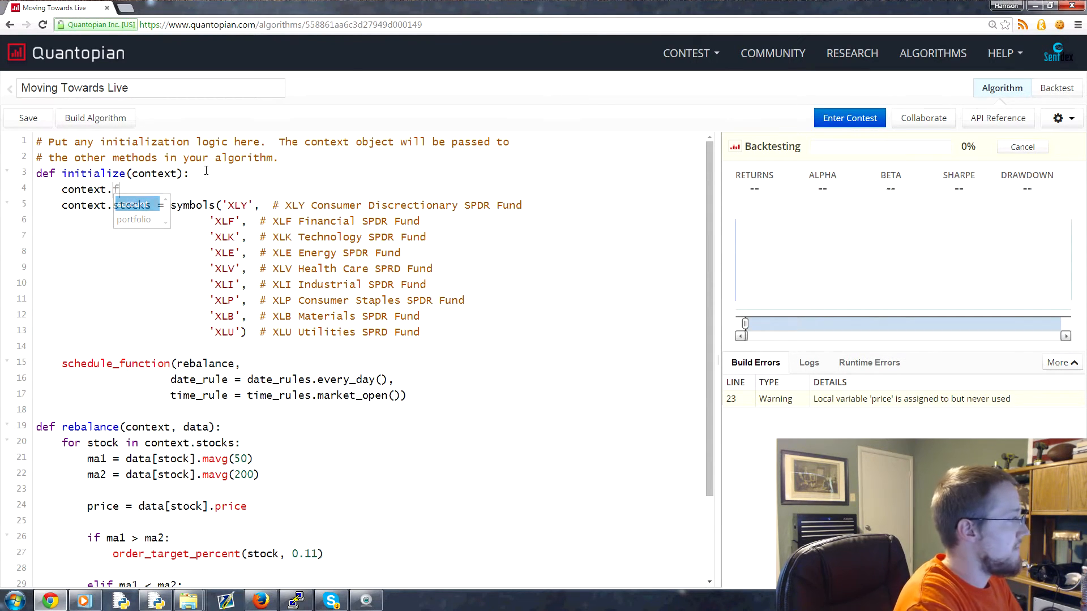
{"action": "type", "text": "features"}
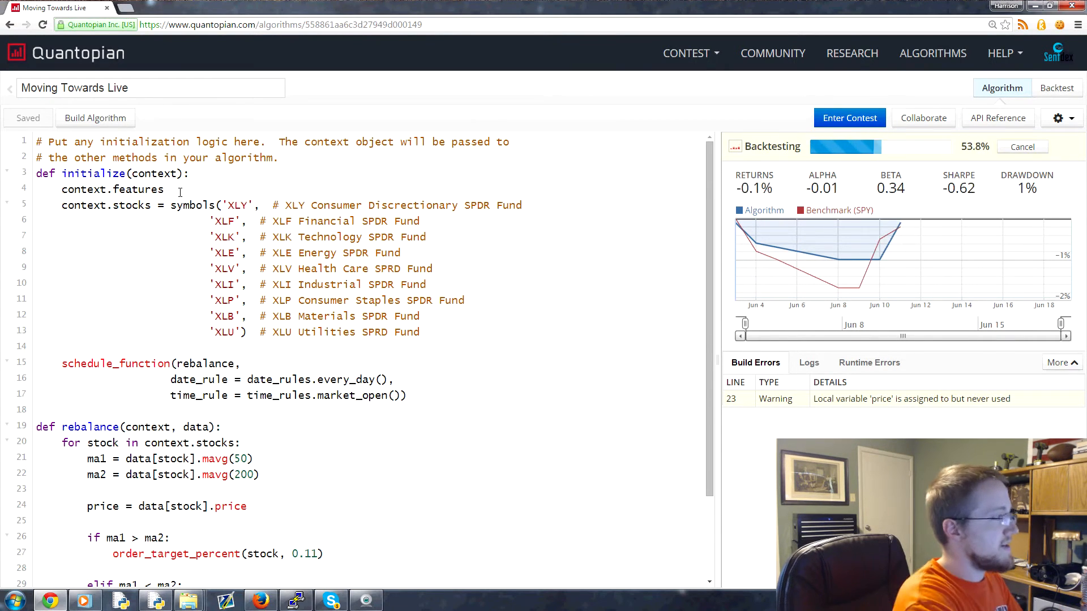
{"action": "type", "text": "{"}
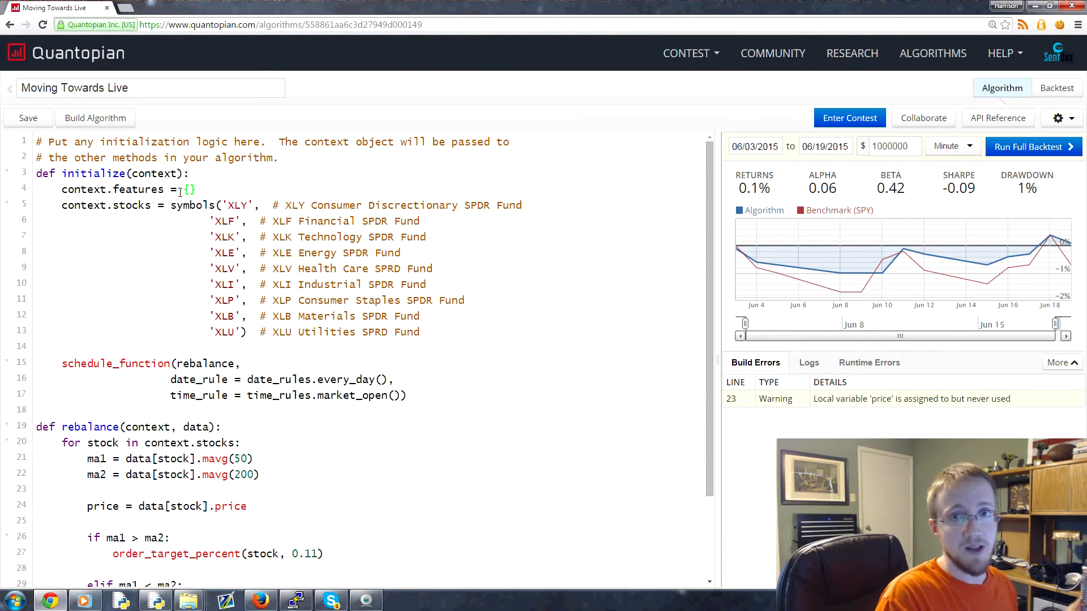
{"action": "left_click", "coordinate": [28, 118]}
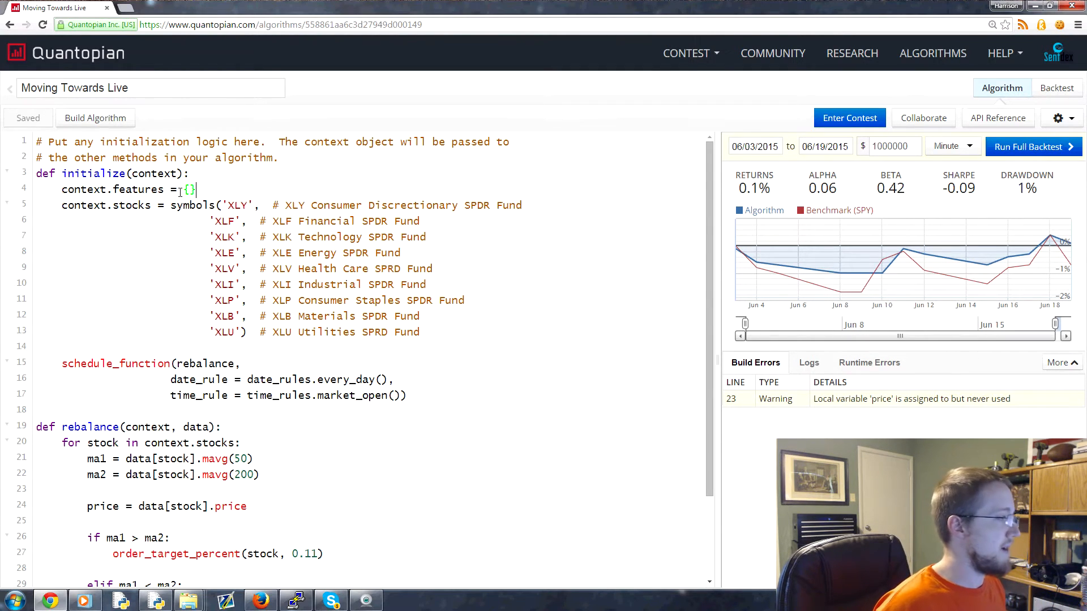
{"action": "mouse_move", "coordinate": [924, 271]}
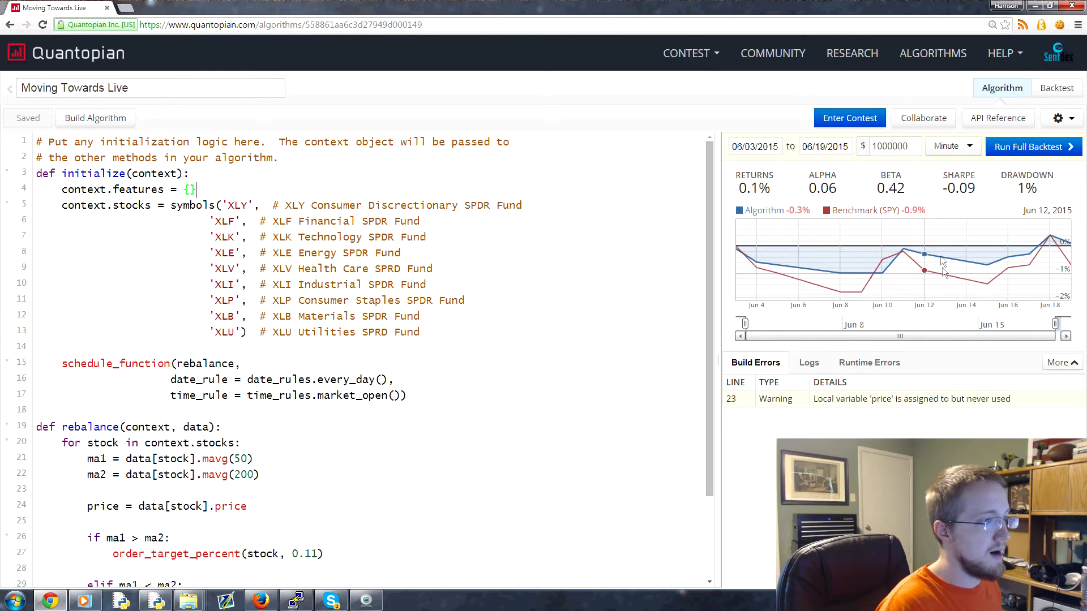
{"action": "mouse_move", "coordinate": [776, 265]}
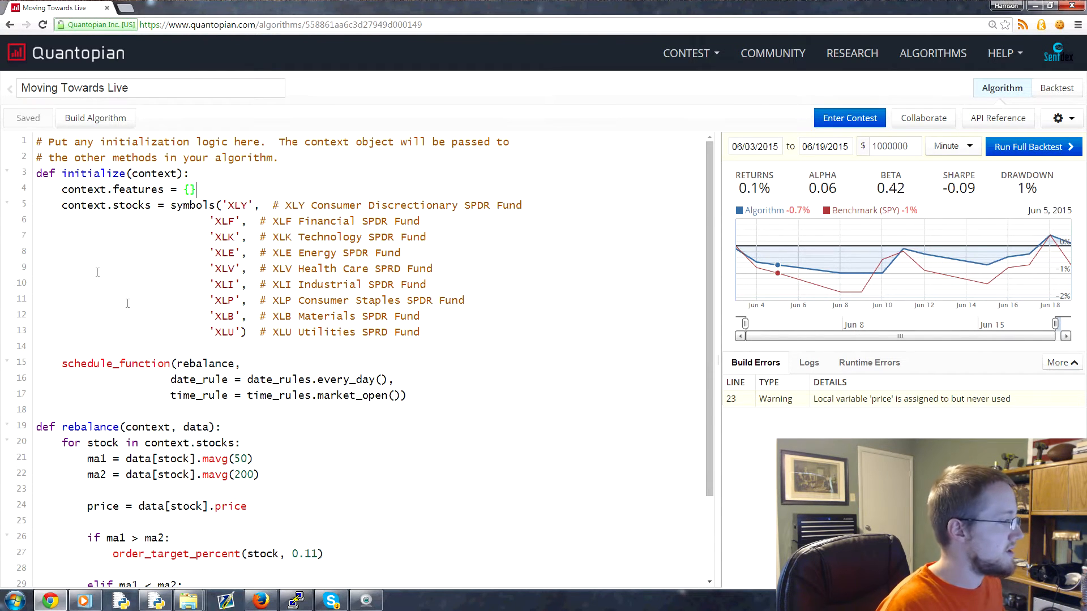
Move the moving-average loop from rebalance to handle_data, leaving pass in rebalance
{"action": "scroll", "scroll_direction": "down", "scroll_amount": 3}
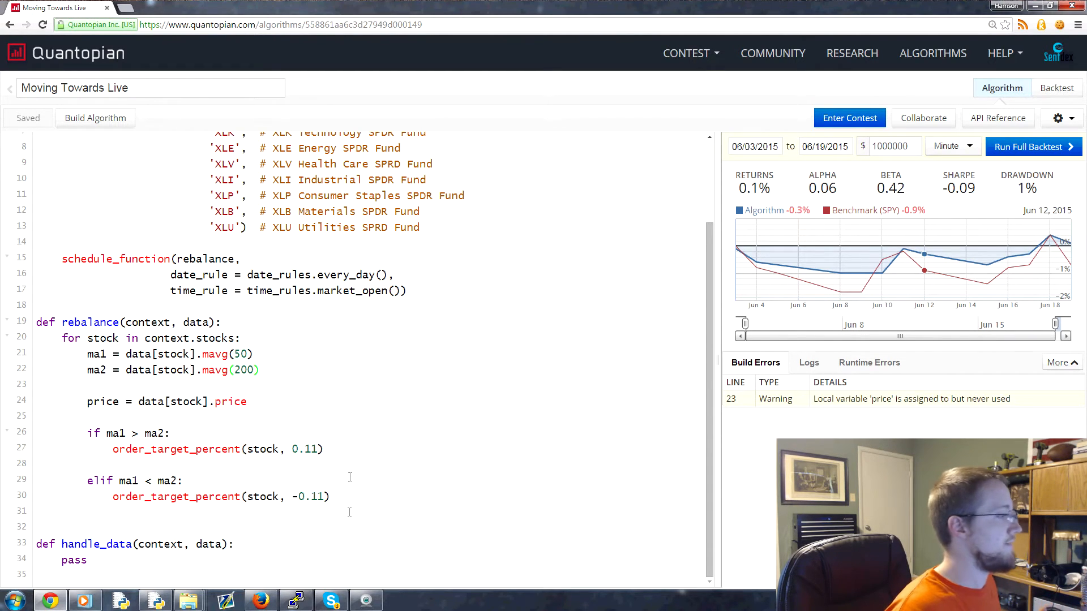
{"action": "left_click_drag", "start_coordinate": [71, 338], "coordinate": [329, 497]}
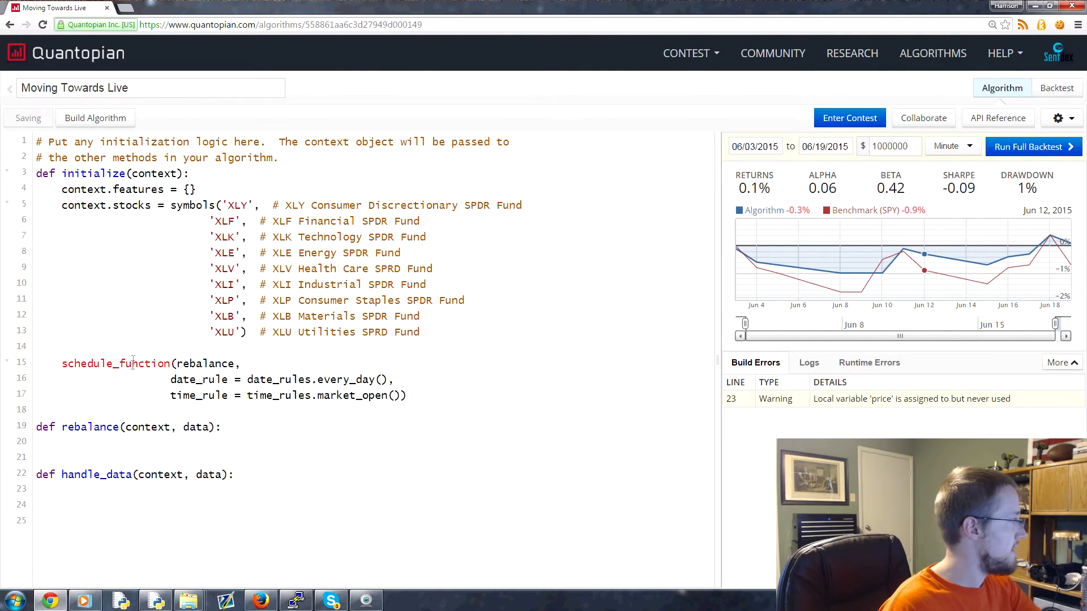
{"action": "type", "text": "pass"}
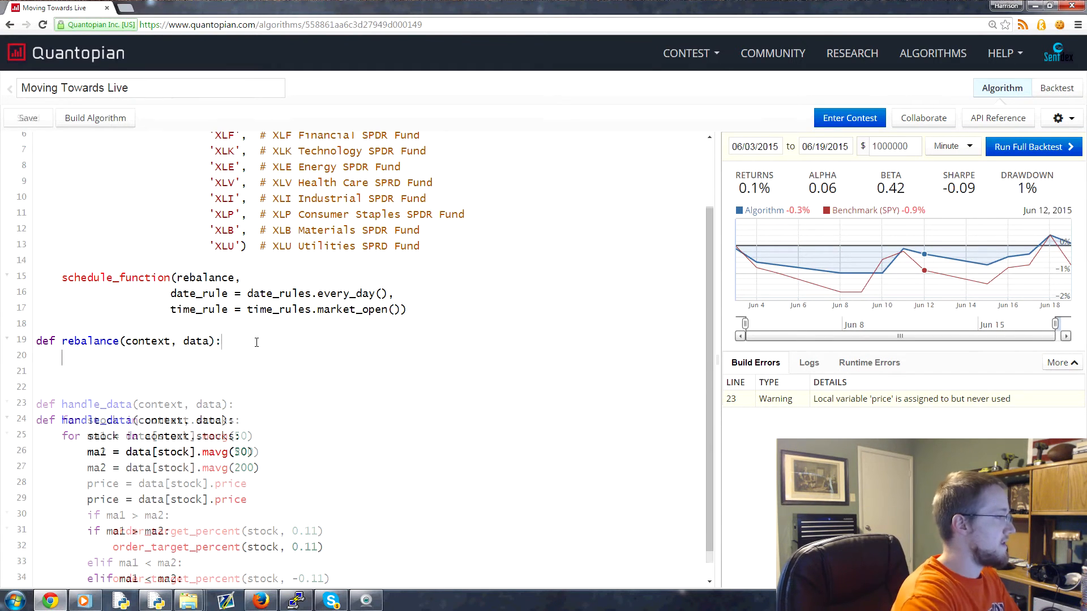
{"action": "type", "text": "pass"}
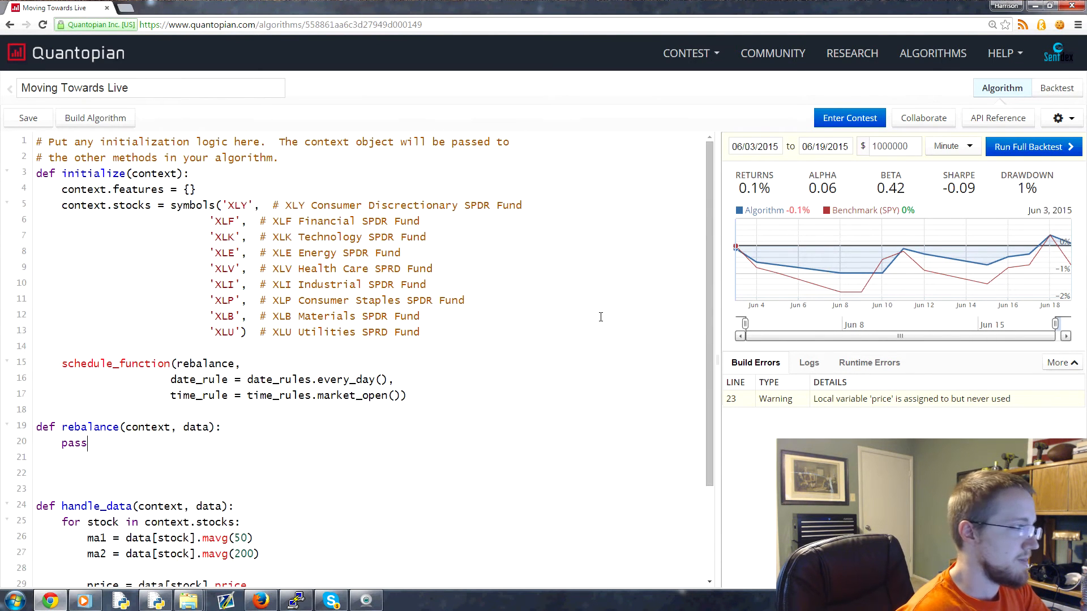
Change the moving-average windows from 50/200 to 100/300 and run a quick build
{"action": "left_click", "coordinate": [28, 117]}
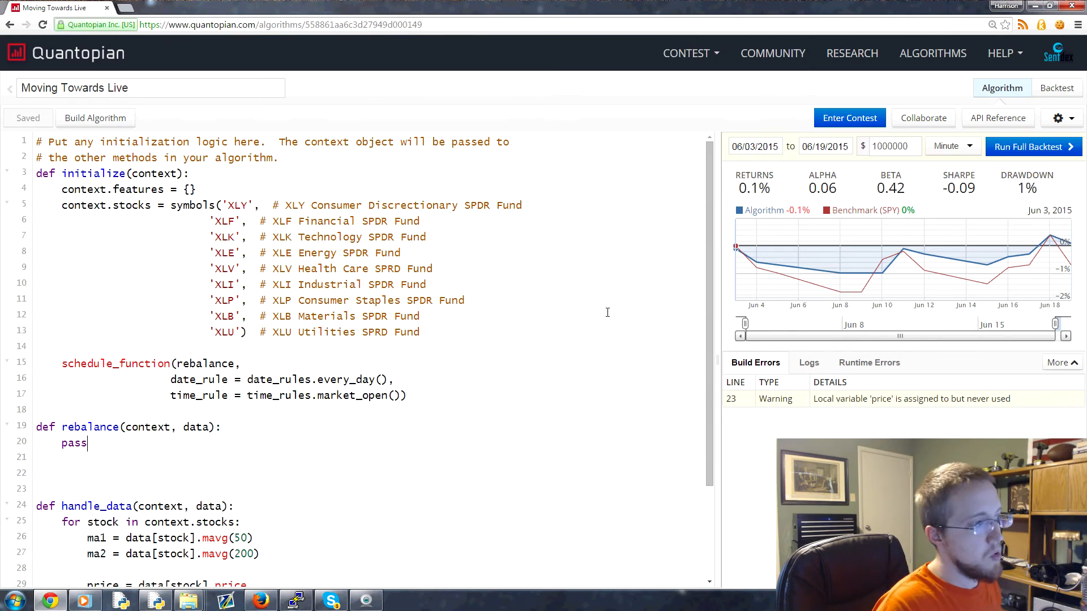
{"action": "scroll", "scroll_direction": "down", "scroll_amount": 3}
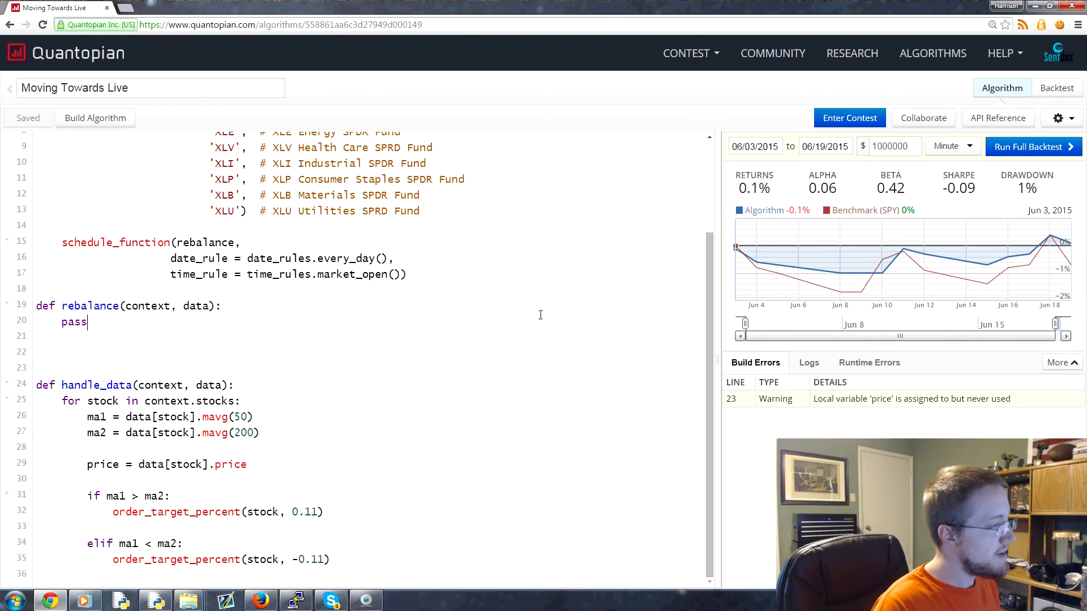
{"action": "mouse_move", "coordinate": [318, 321]}
{"action": "type", "text": "3"}
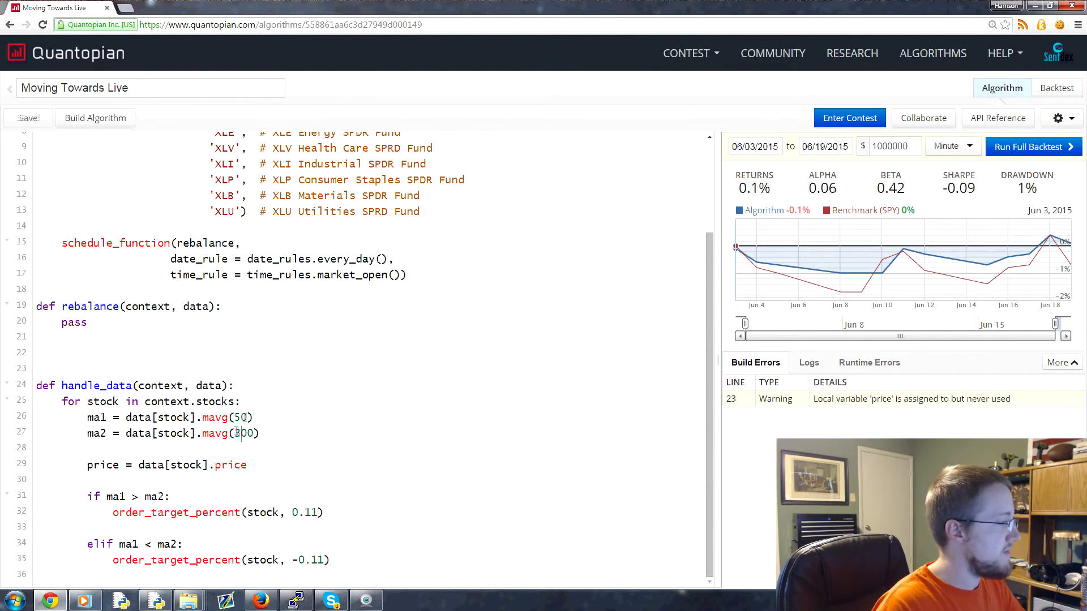
{"action": "type", "text": "100"}
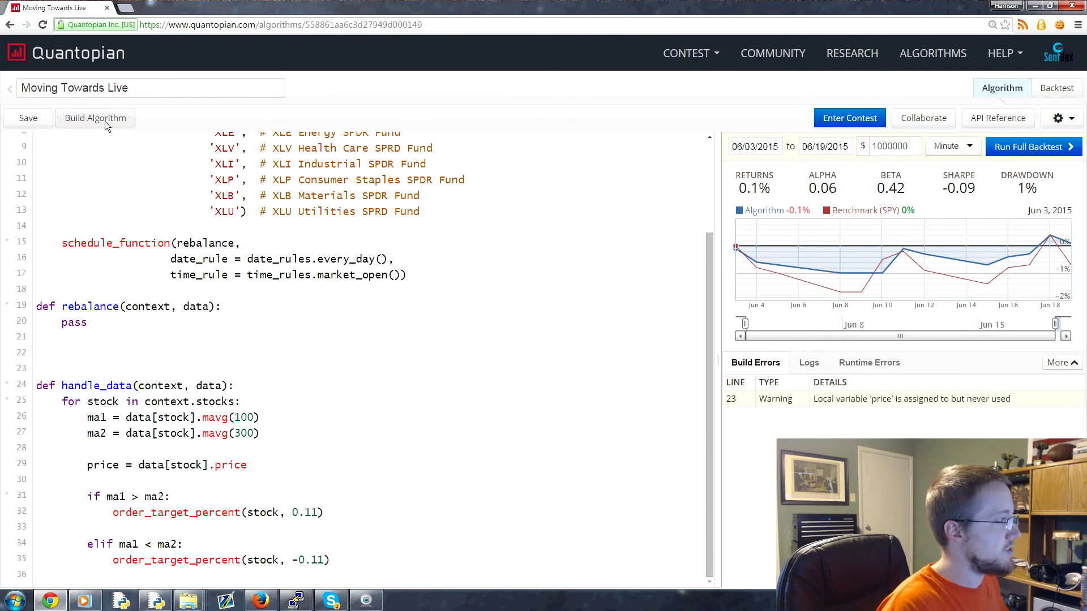
{"action": "left_click", "coordinate": [28, 118]}
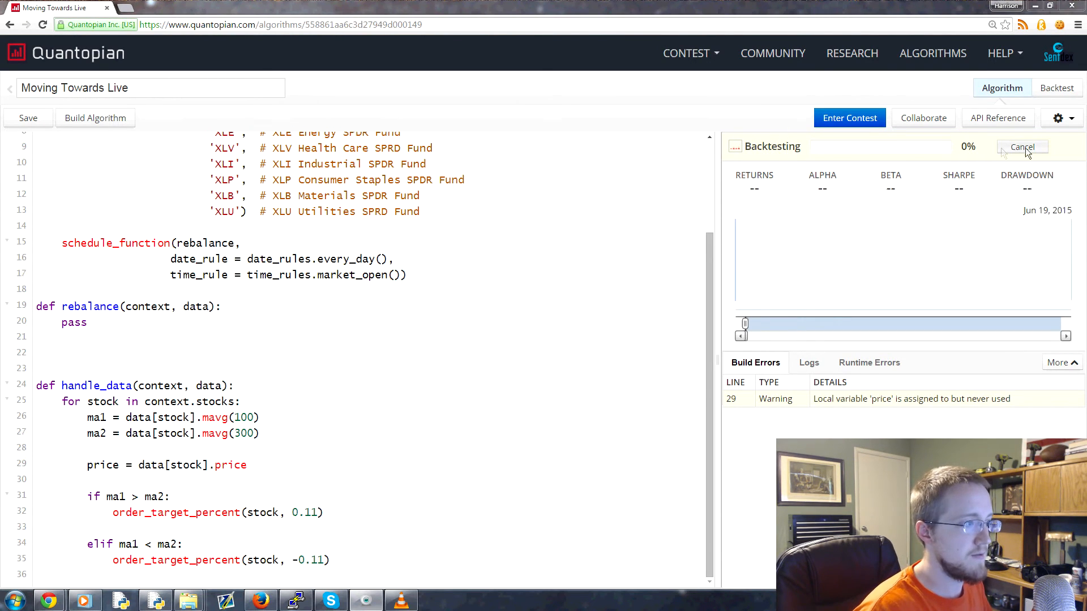
{"action": "mouse_move", "coordinate": [937, 155]}
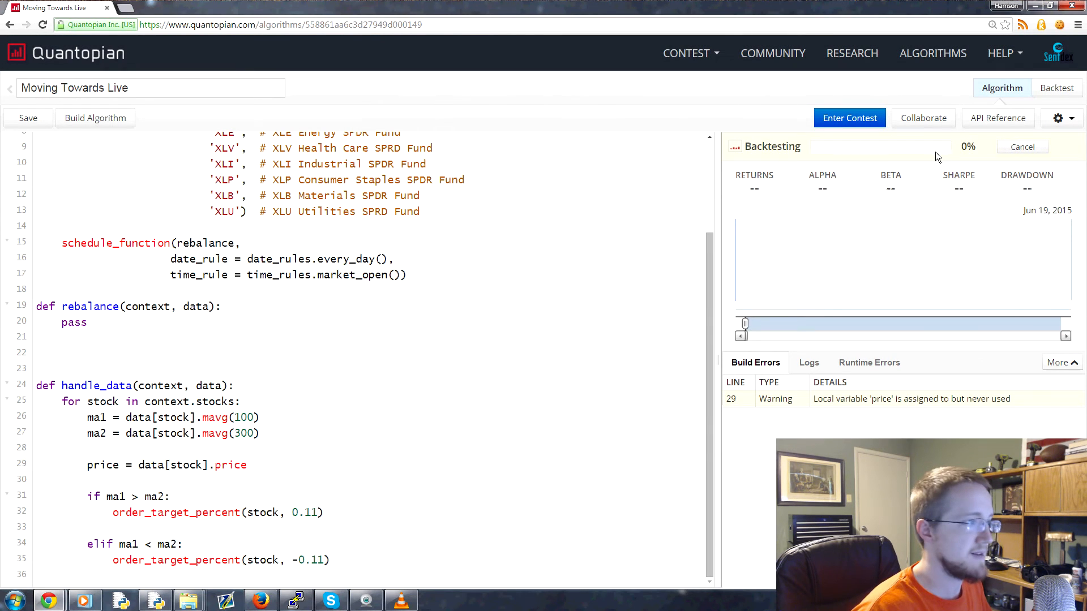
Cancel the quick build, set start date 06/13/2015, and start a full backtest
{"action": "left_click", "coordinate": [1022, 146]}
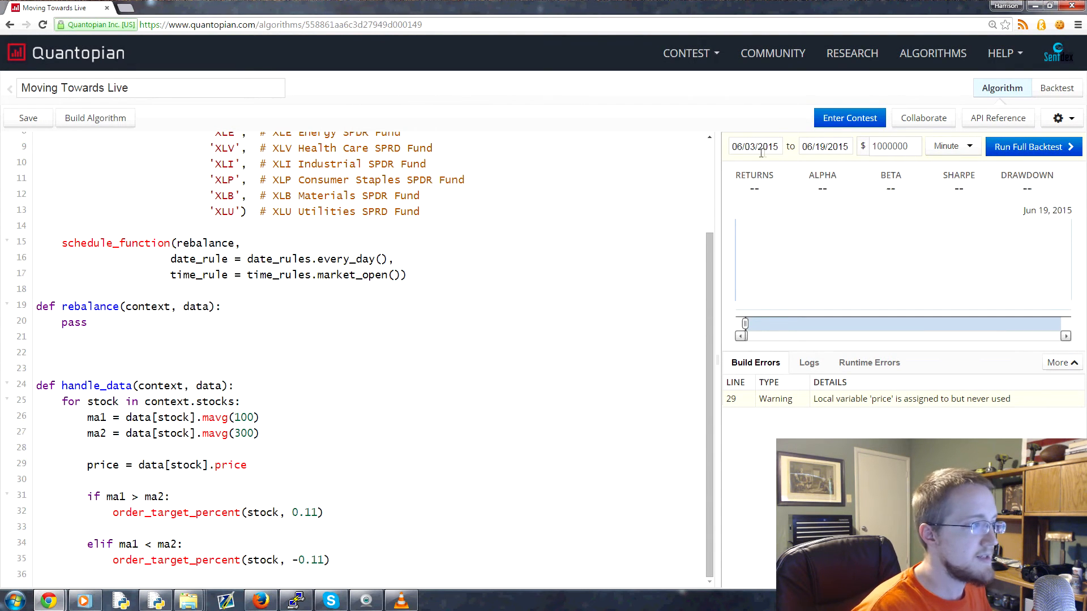
{"action": "left_click", "coordinate": [754, 146]}
{"action": "type", "text": "1"}
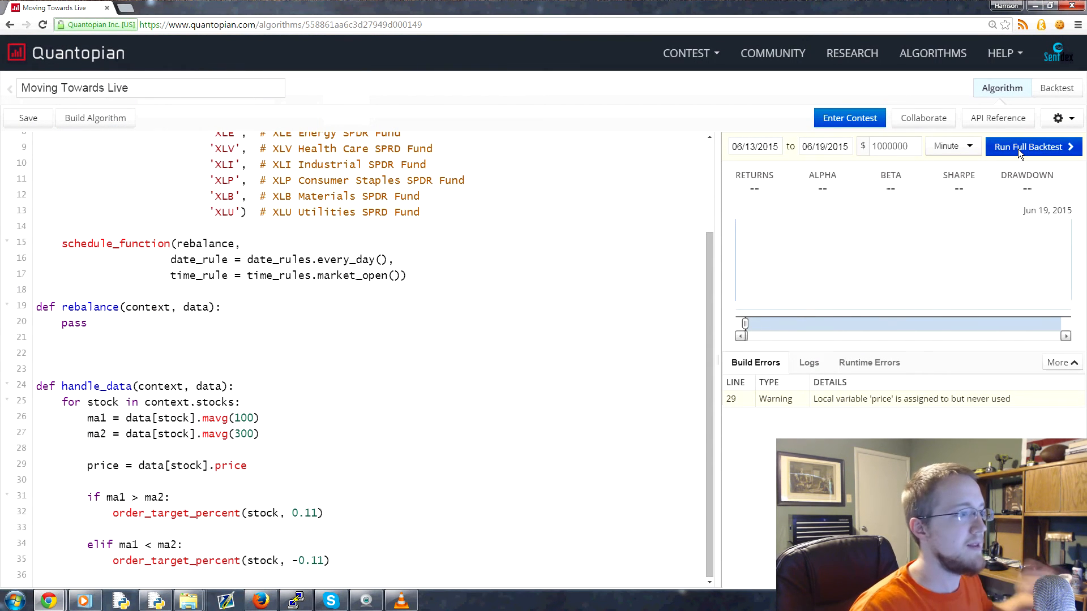
{"action": "left_click", "coordinate": [1032, 146]}
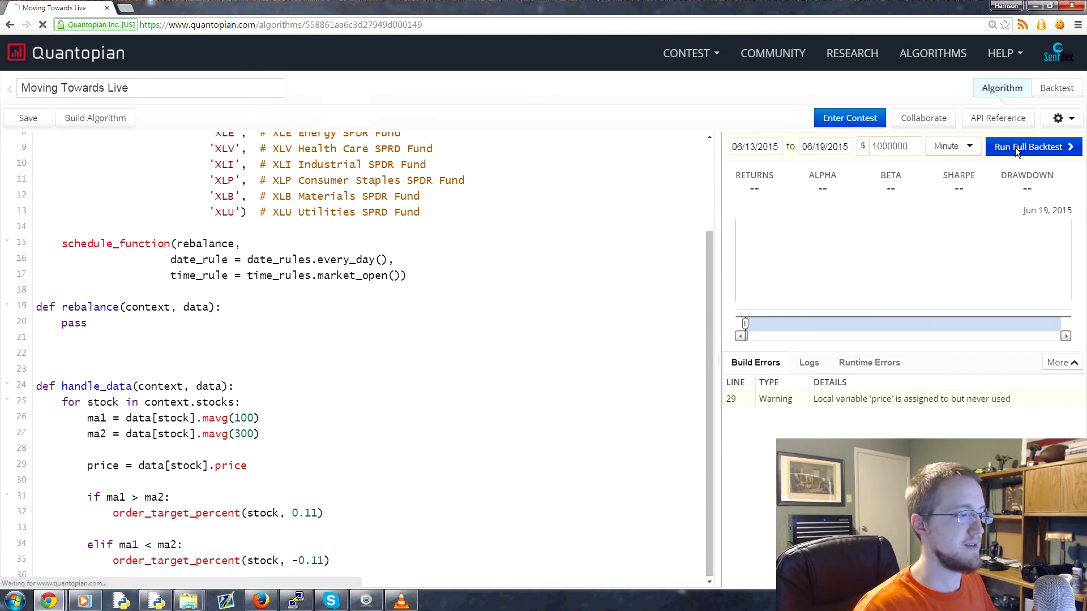
{"action": "left_click", "coordinate": [1031, 146]}
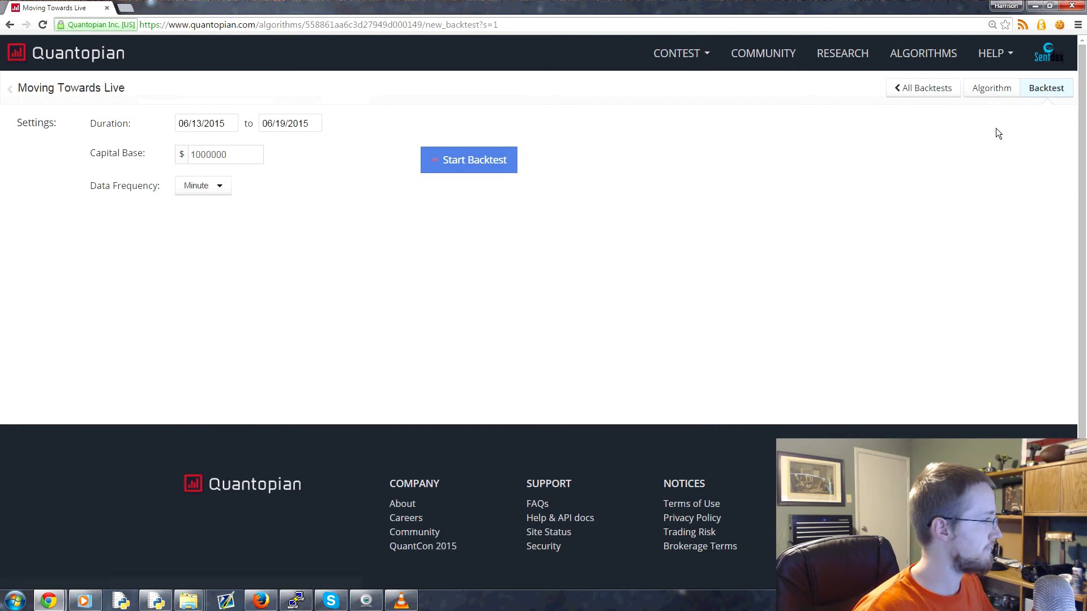
{"action": "left_click", "coordinate": [469, 160]}
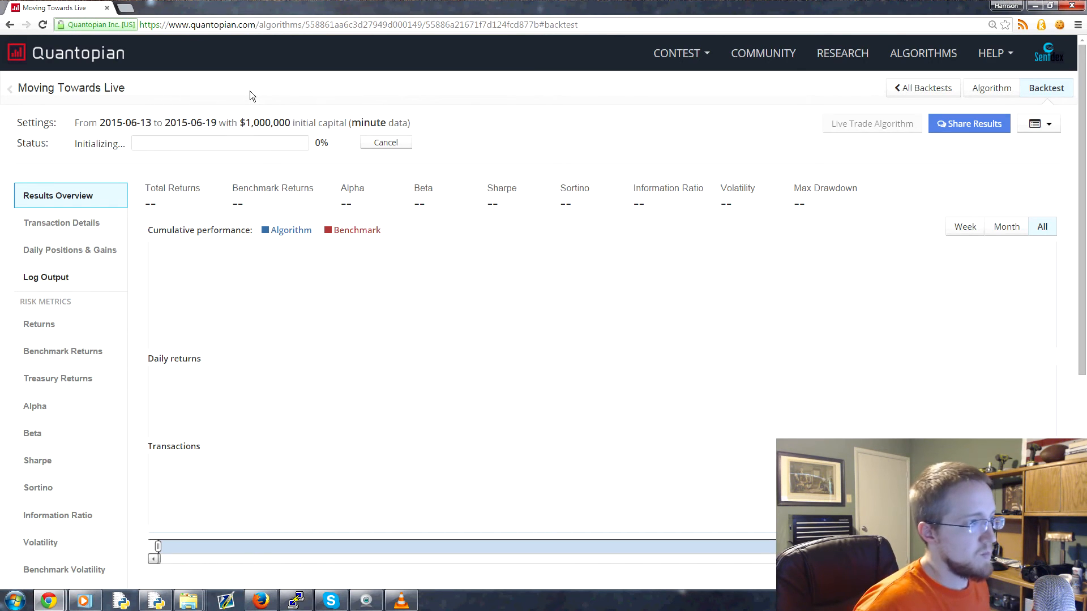
{"action": "mouse_move", "coordinate": [872, 145]}
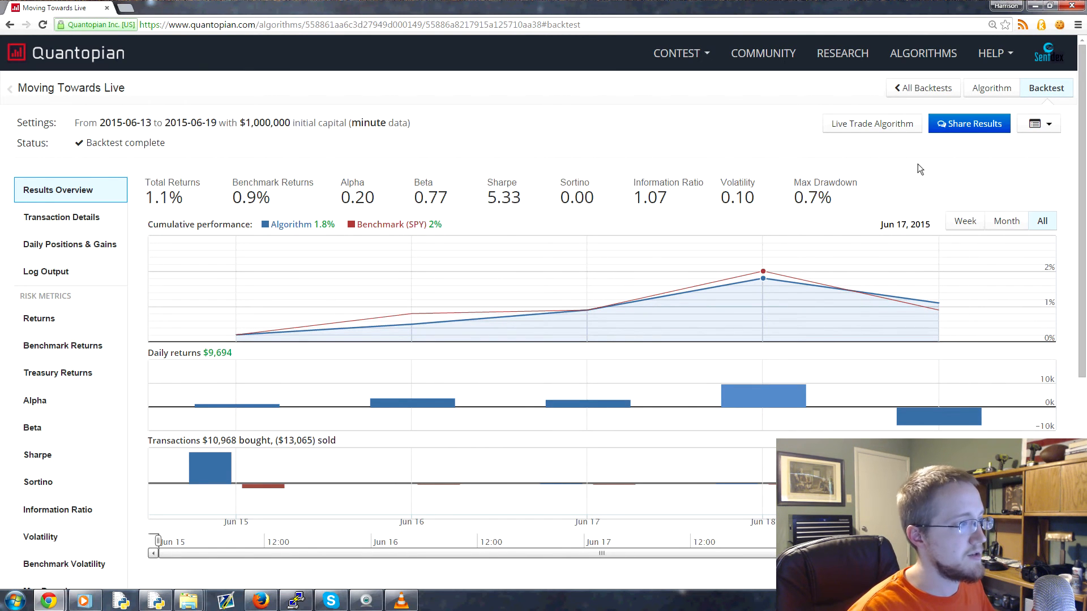
Deploy to Quantopian paper trading with 1000000 starting cash and dismiss the Market Closed notice
{"action": "left_click", "coordinate": [872, 124]}
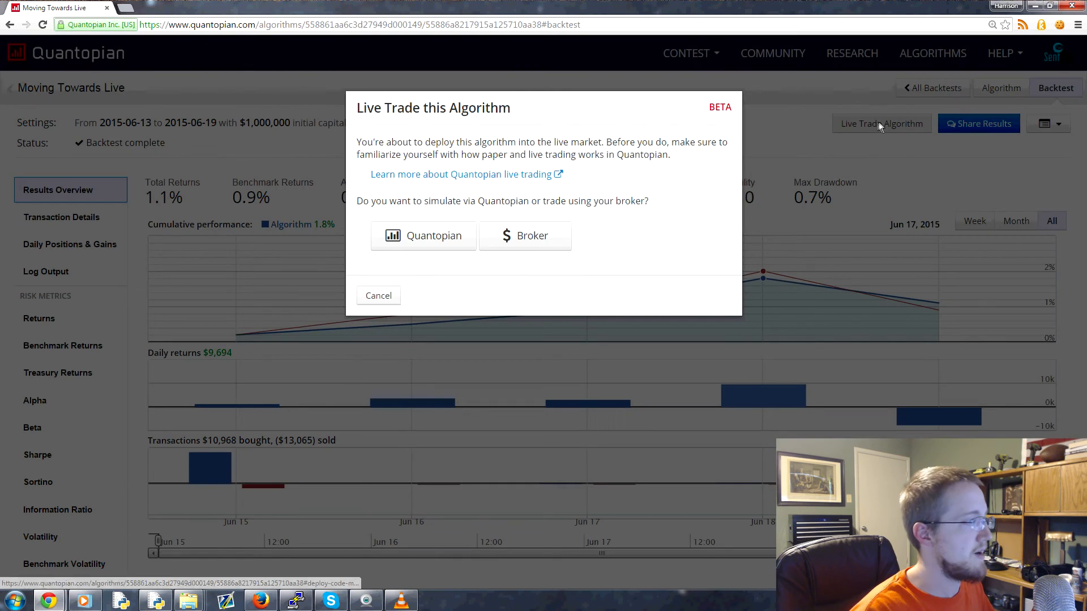
{"action": "mouse_move", "coordinate": [430, 239]}
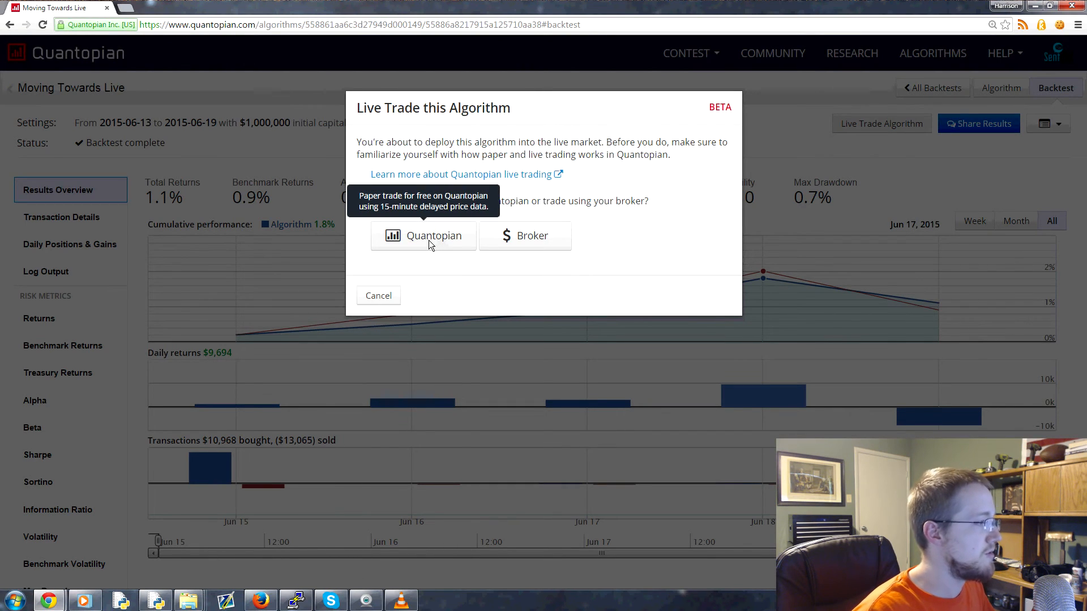
{"action": "left_click", "coordinate": [423, 235]}
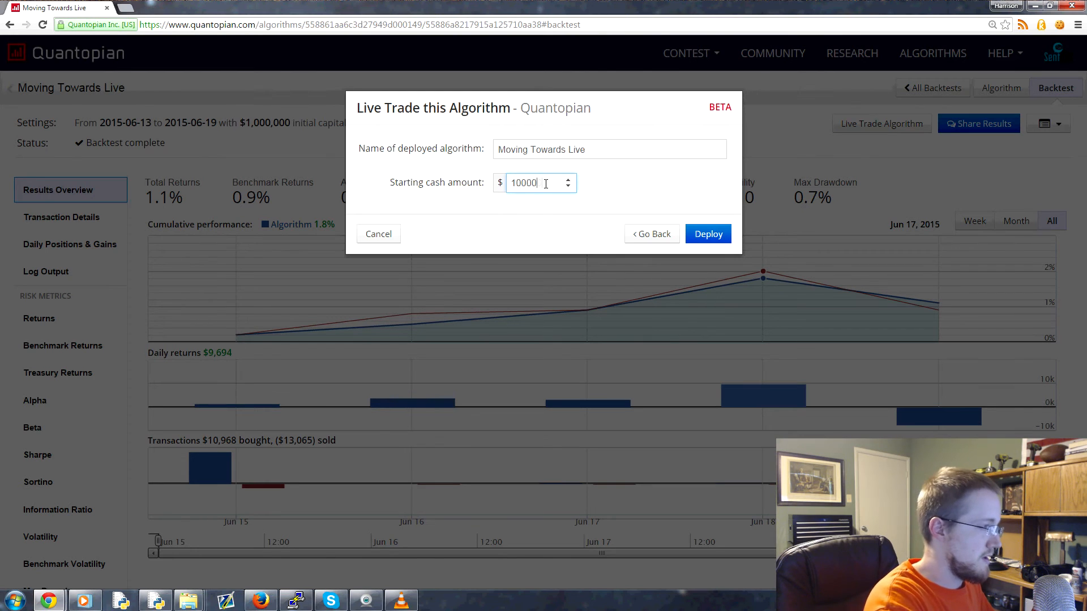
{"action": "type", "text": "1000000"}
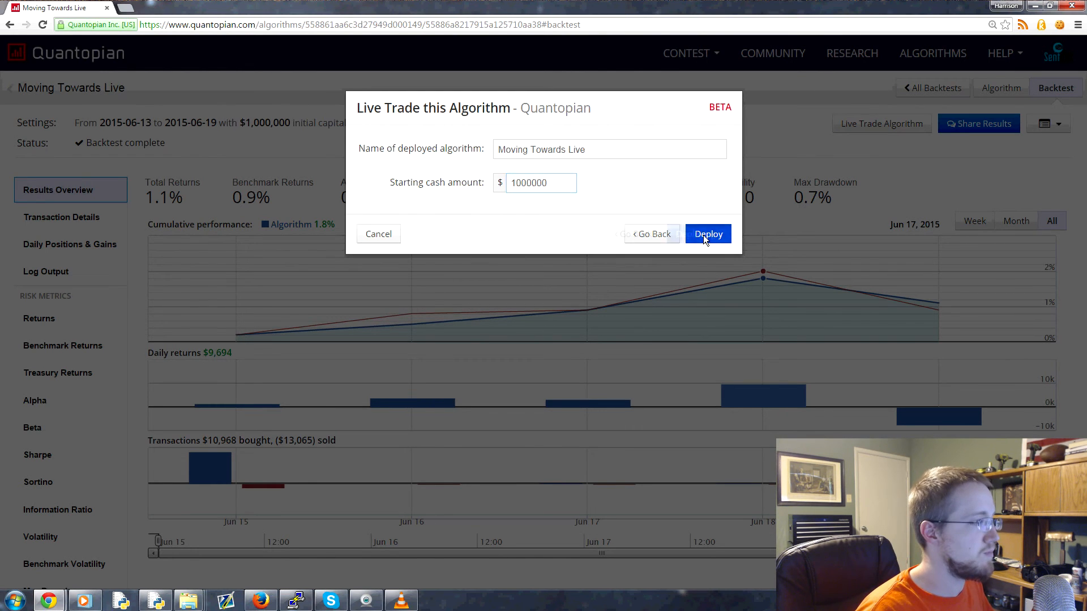
{"action": "left_click", "coordinate": [708, 234]}
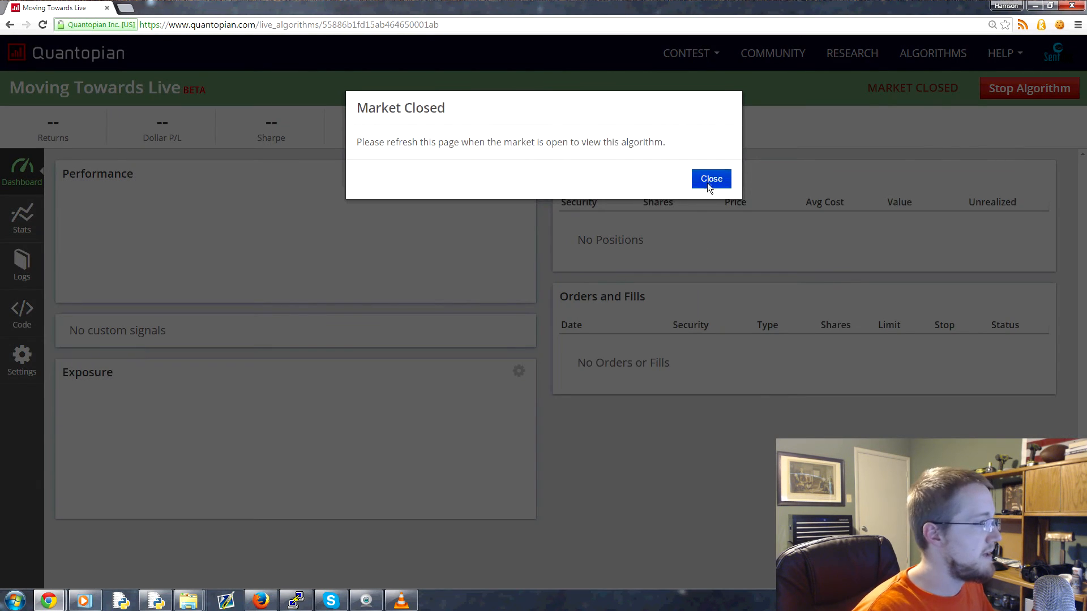
{"action": "left_click", "coordinate": [710, 179]}
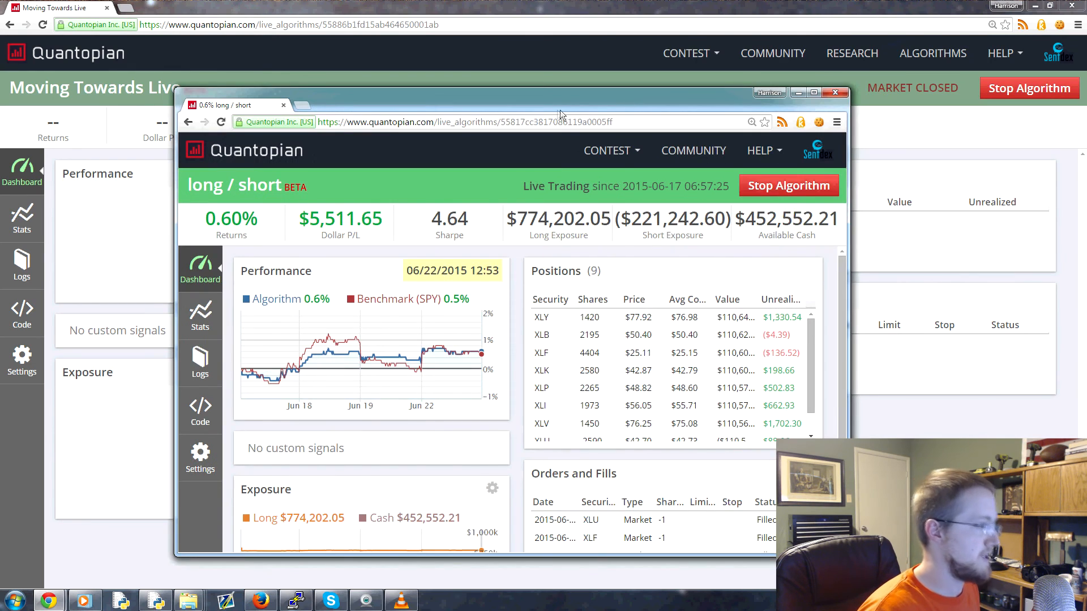
Maximize the long/short dashboard and scroll through its positions and orders
{"action": "left_click", "coordinate": [813, 92]}
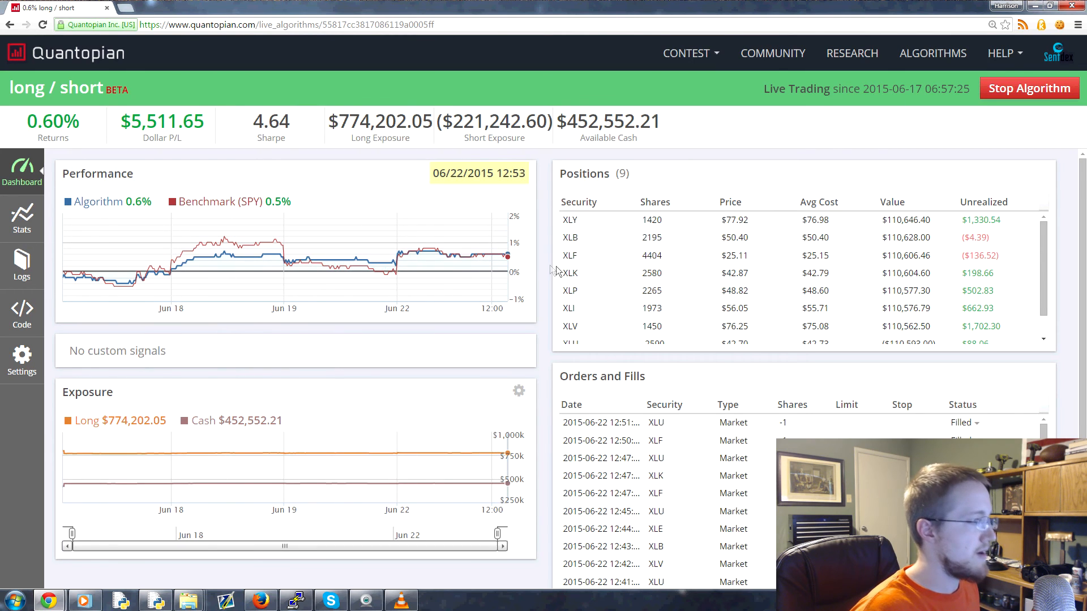
{"action": "mouse_move", "coordinate": [319, 262]}
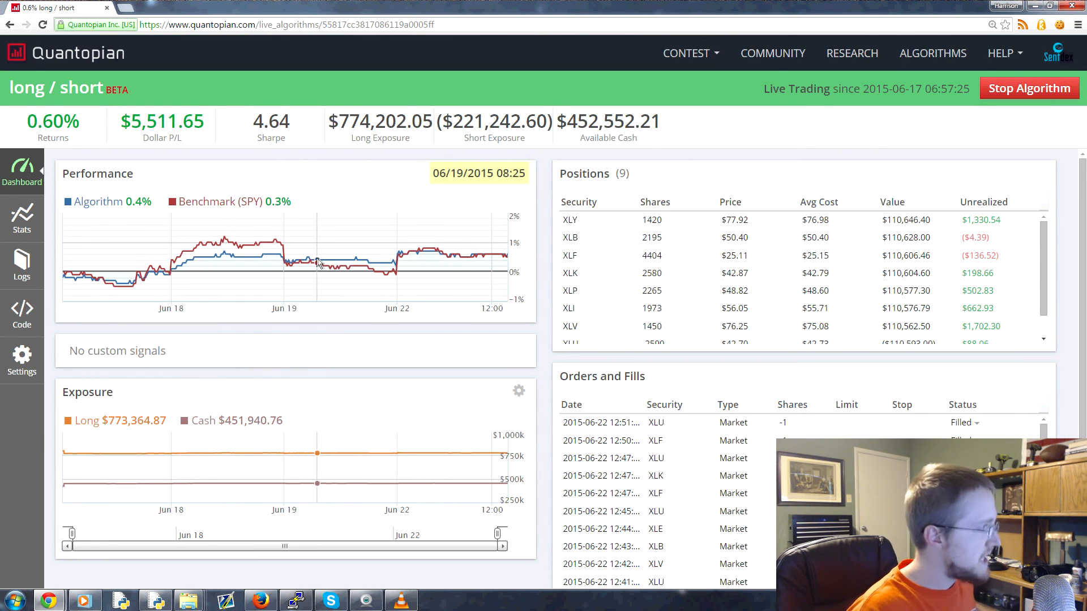
{"action": "mouse_move", "coordinate": [492, 258]}
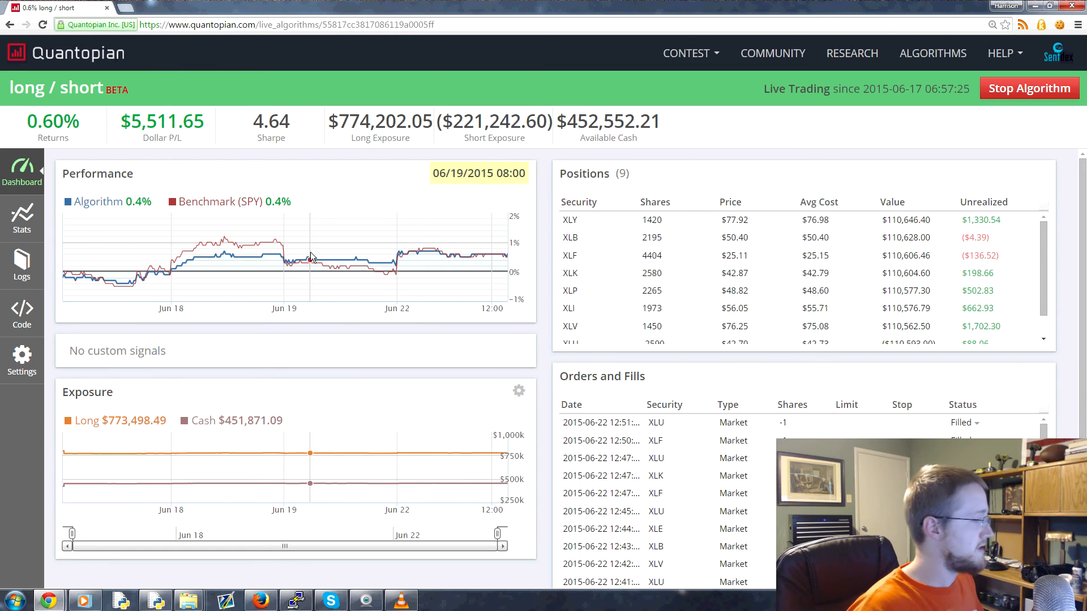
{"action": "mouse_move", "coordinate": [84, 270]}
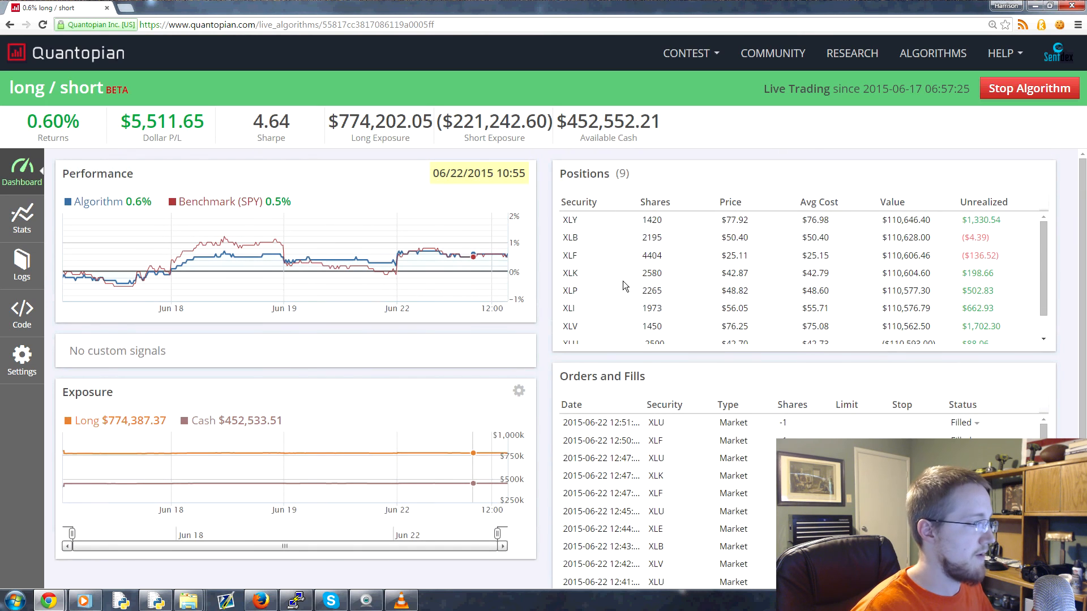
{"action": "scroll", "scroll_direction": "down", "scroll_amount": 3}
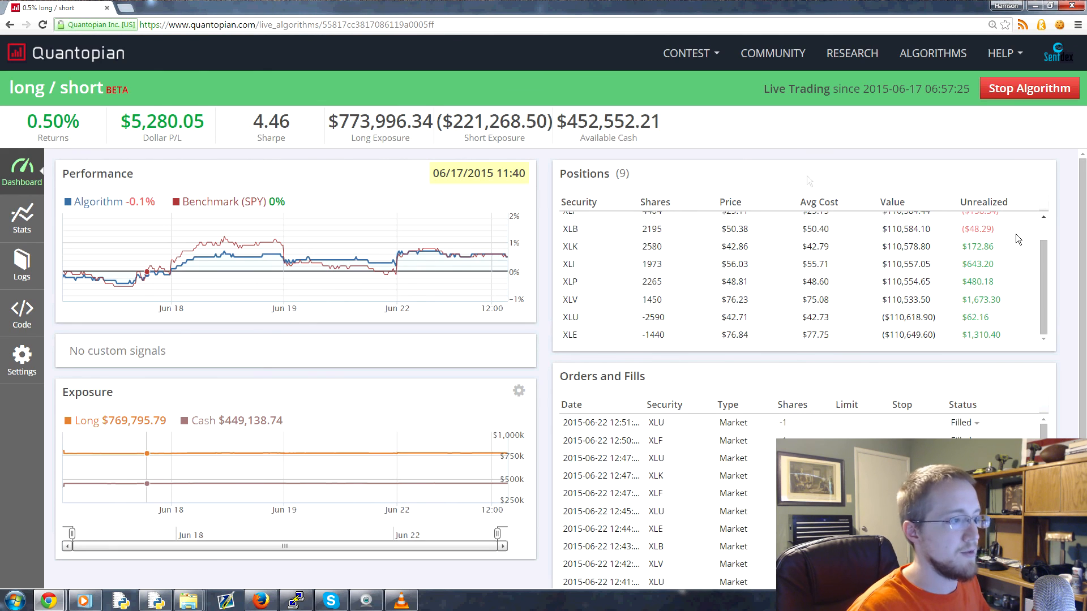
{"action": "scroll", "scroll_direction": "down", "scroll_amount": 3}
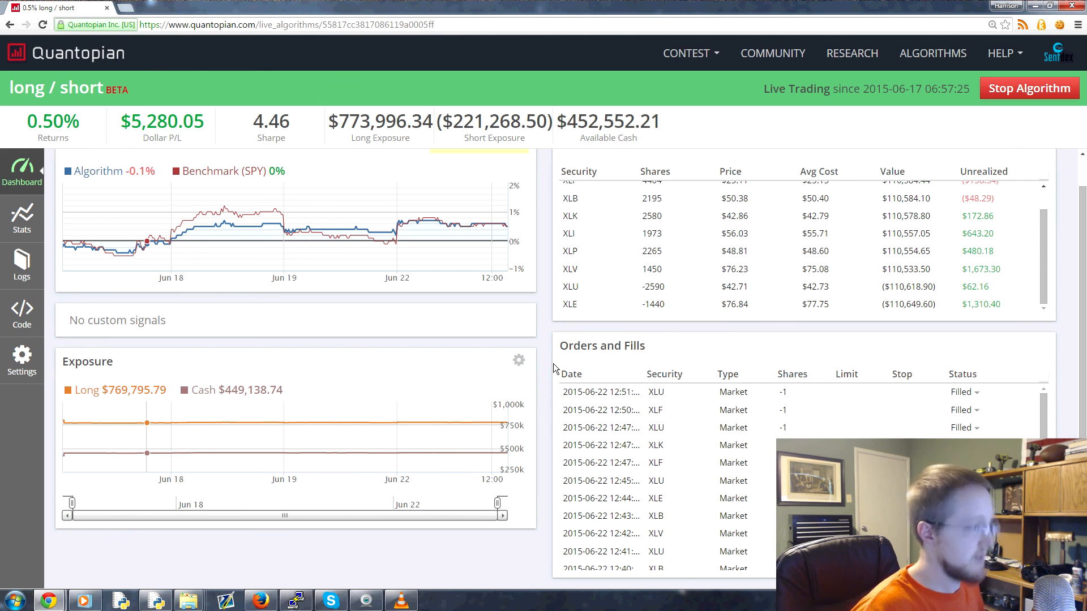